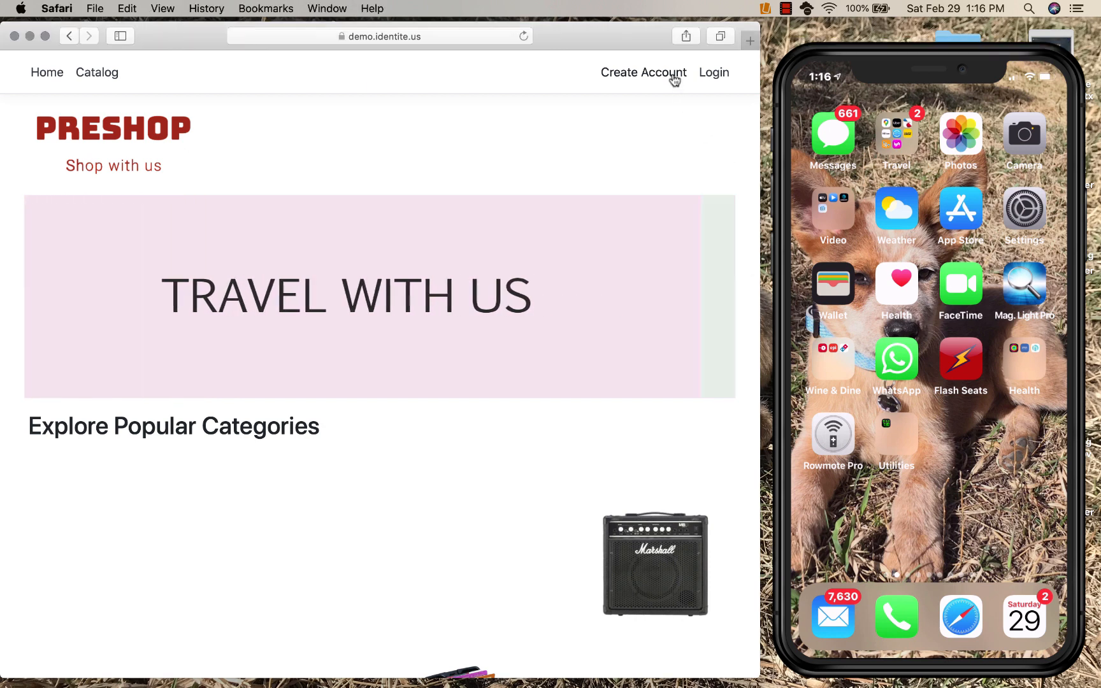
# Step: Open the PreShop registration page through the Create Account link in the header
pyautogui.click(641, 73)
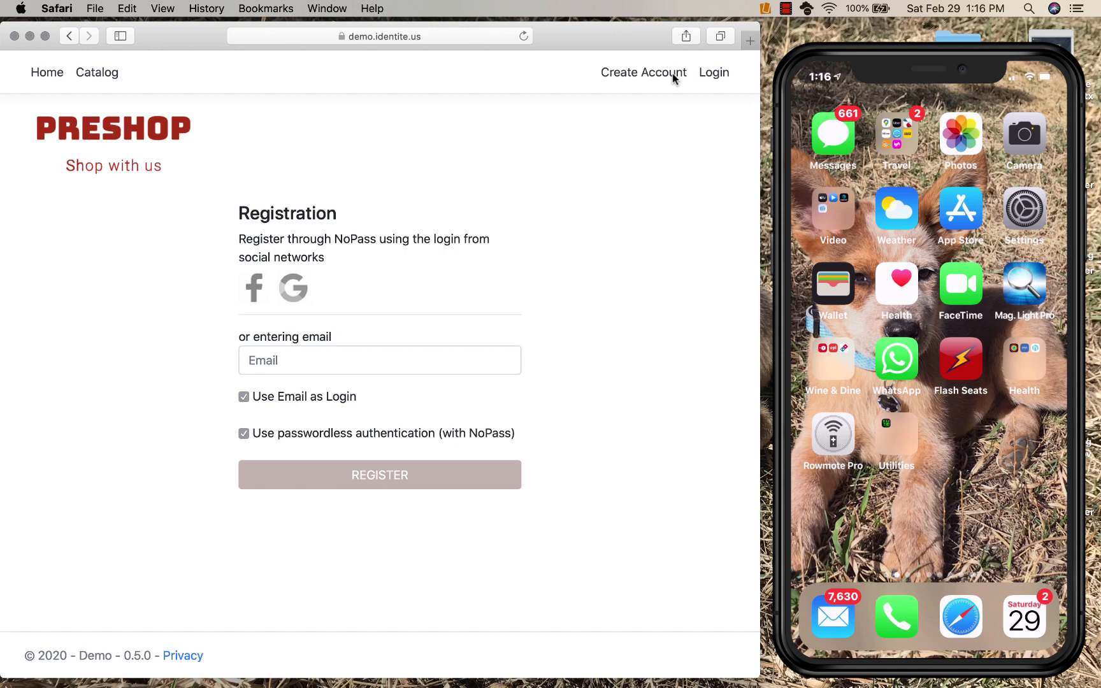
pyautogui.moveTo(666, 78)
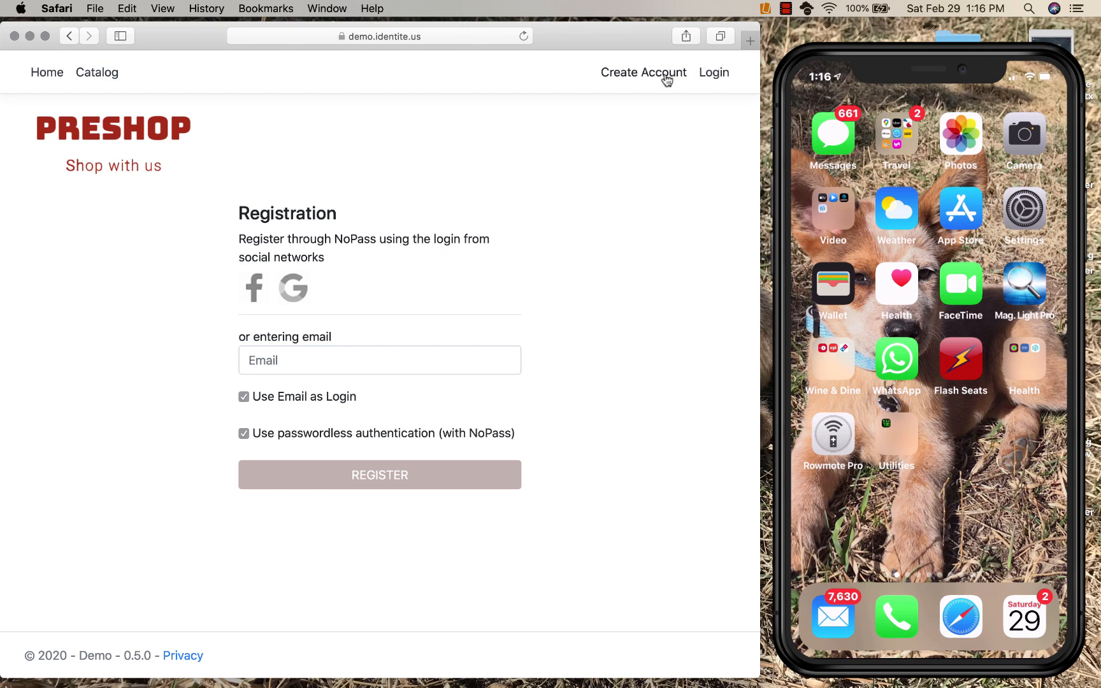
# Step: Choose Google sign-up and pick the Google account to register with
pyautogui.click(293, 288)
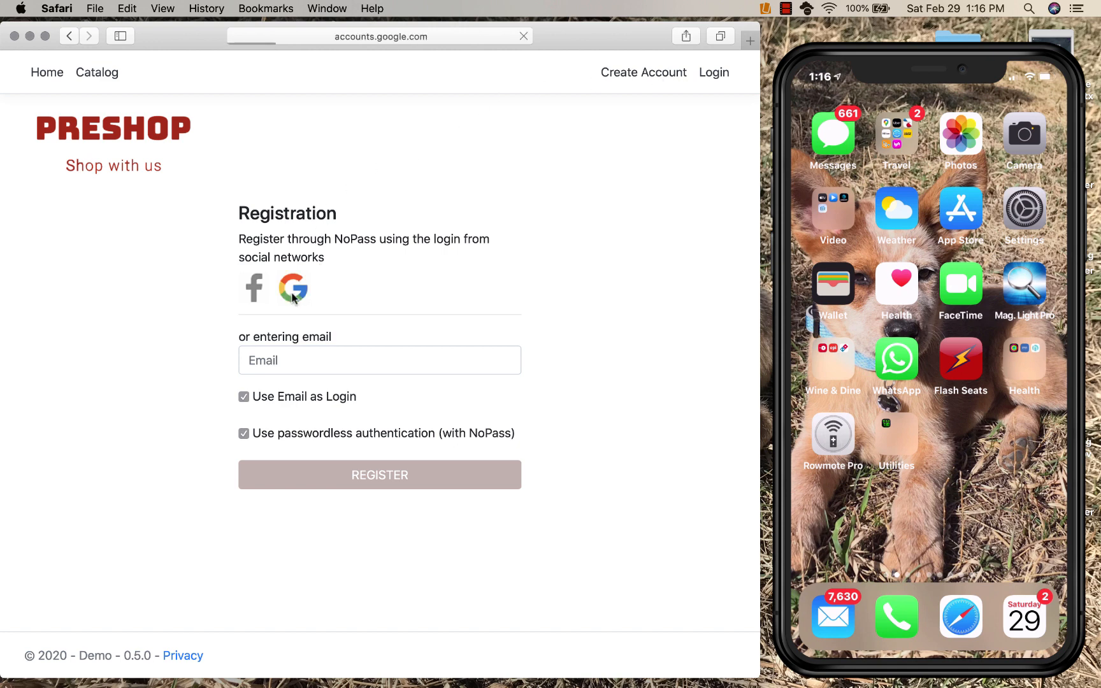
pyautogui.click(293, 289)
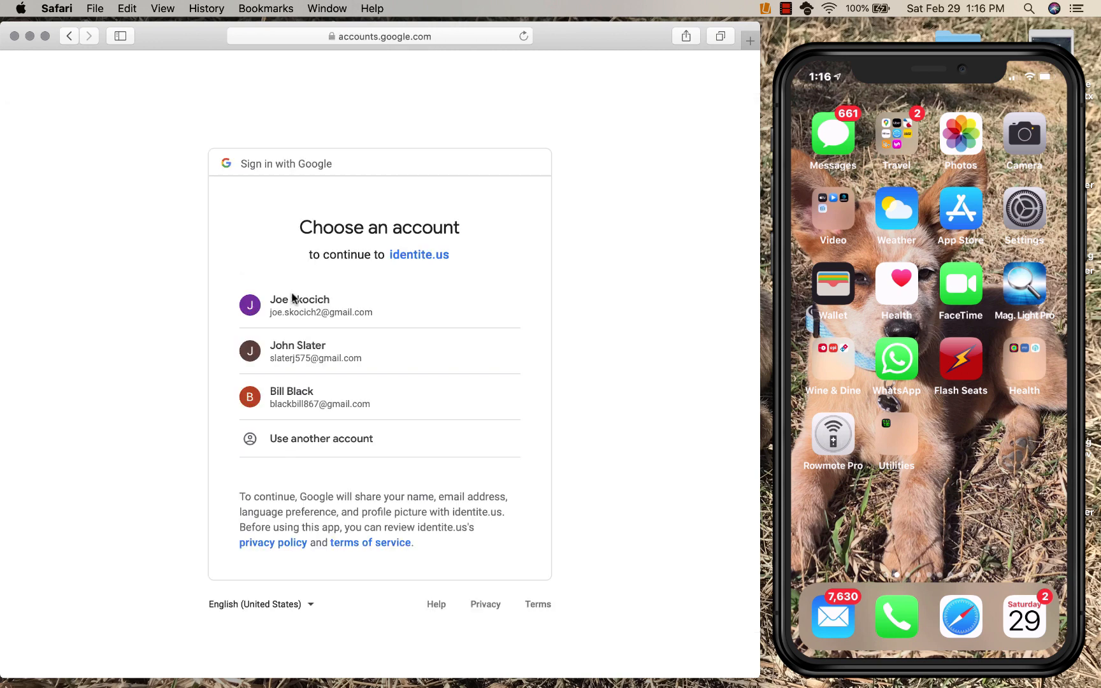
pyautogui.click(300, 305)
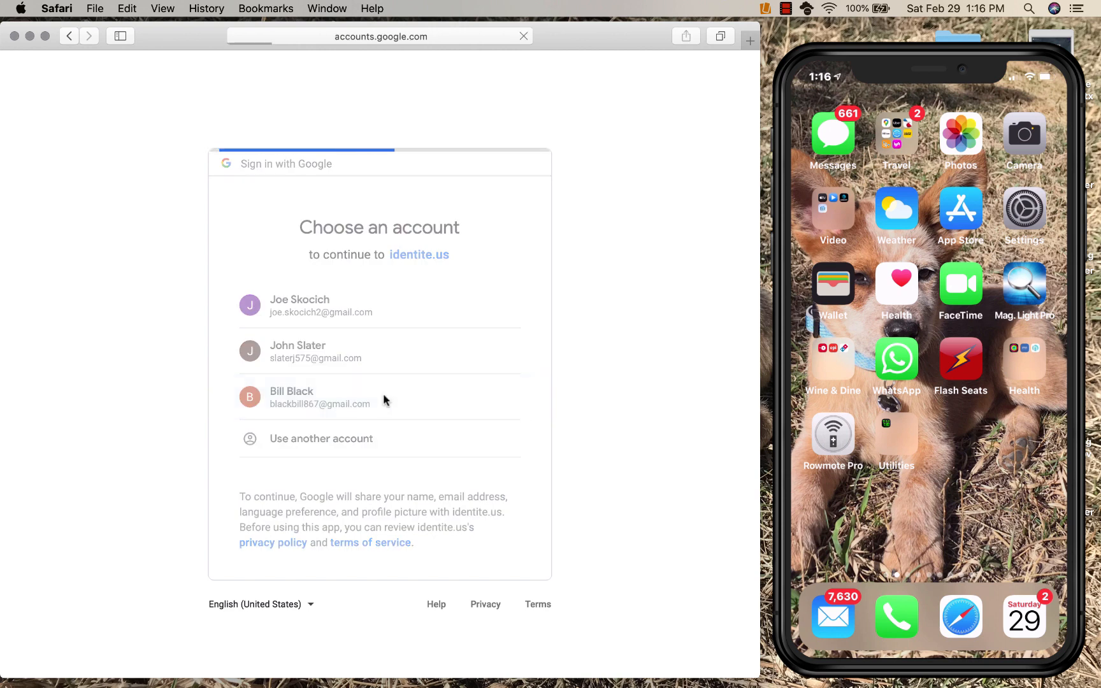
pyautogui.click(319, 397)
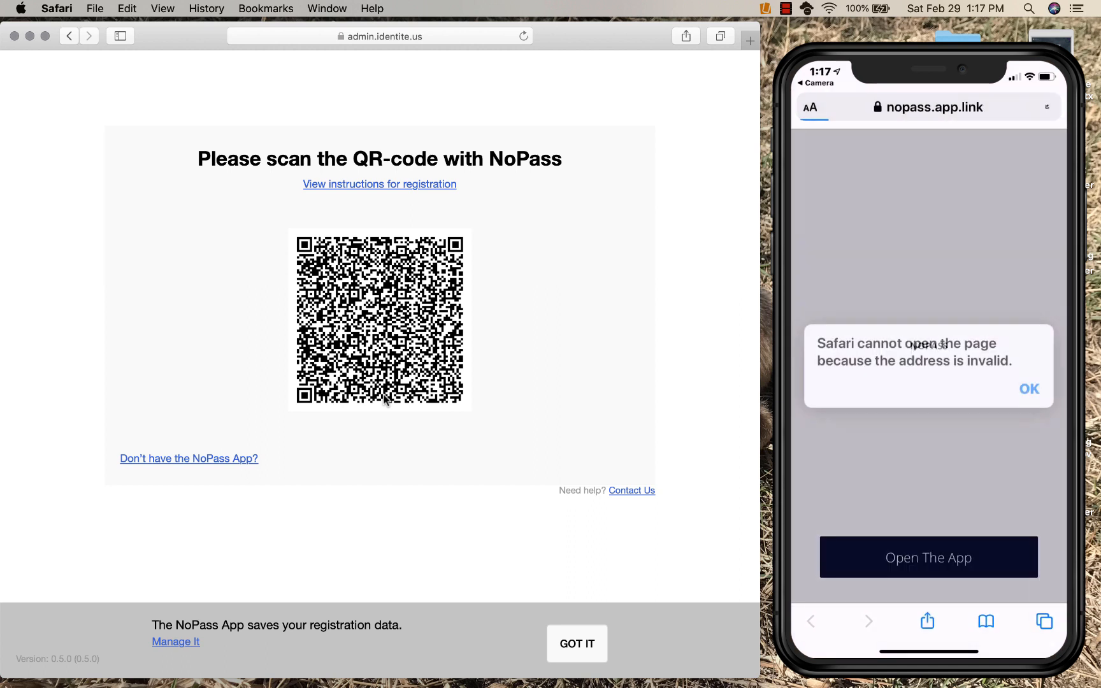
# Step: Scan the NoPass QR code with the phone app to get the registration code
pyautogui.click(1028, 388)
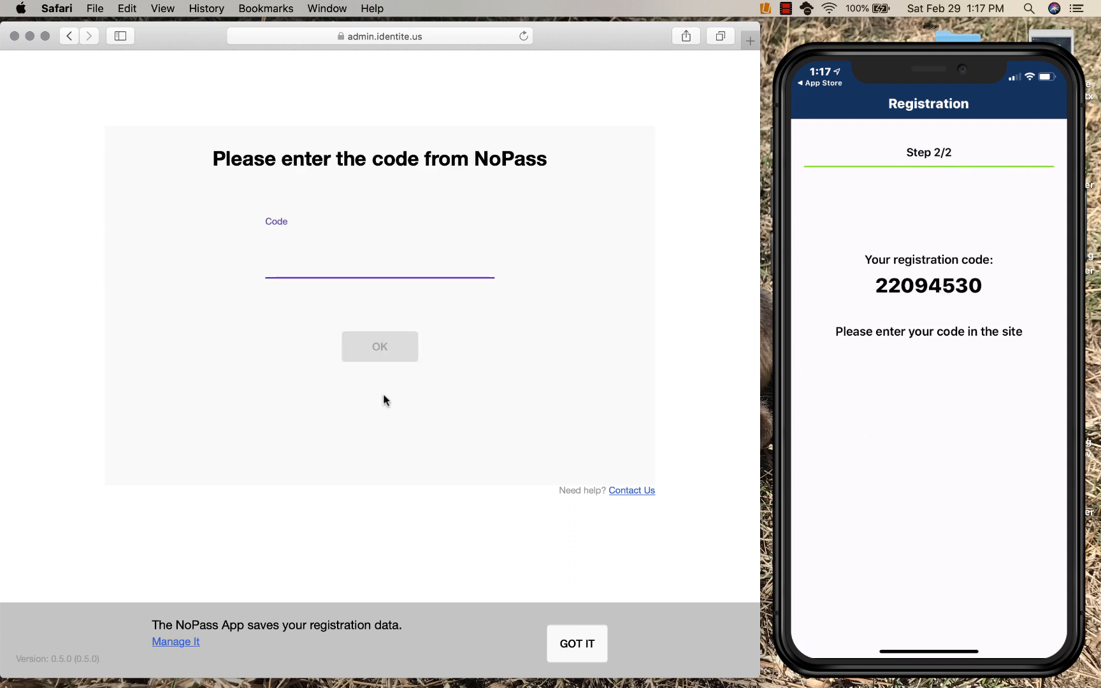
pyautogui.write('2')
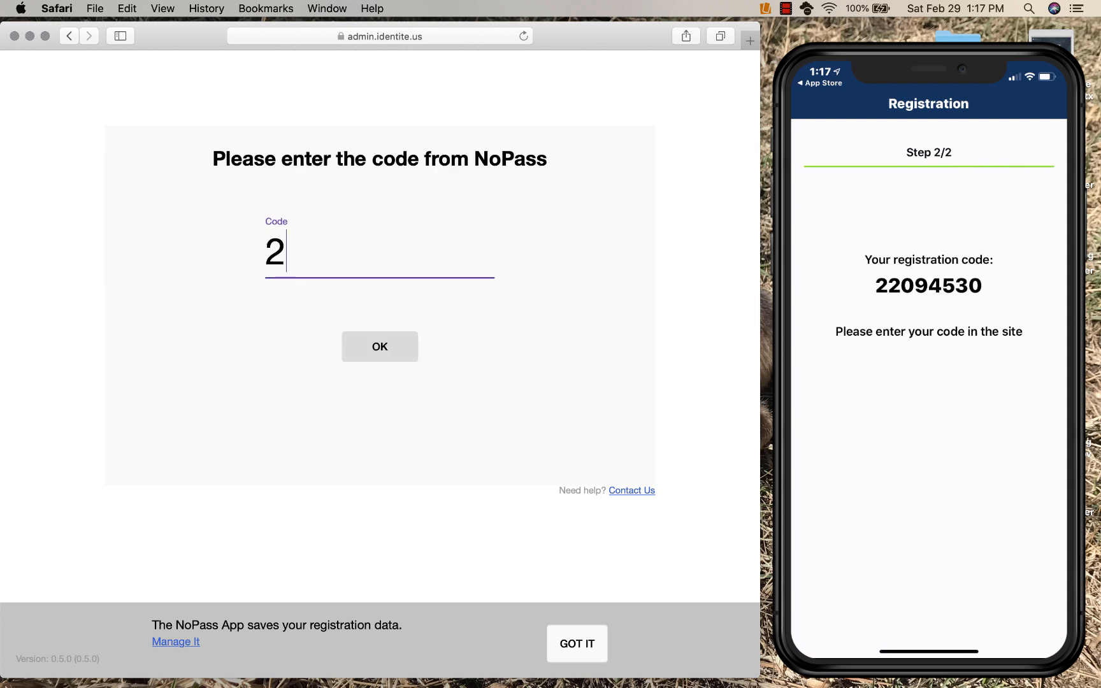
pyautogui.write('20')
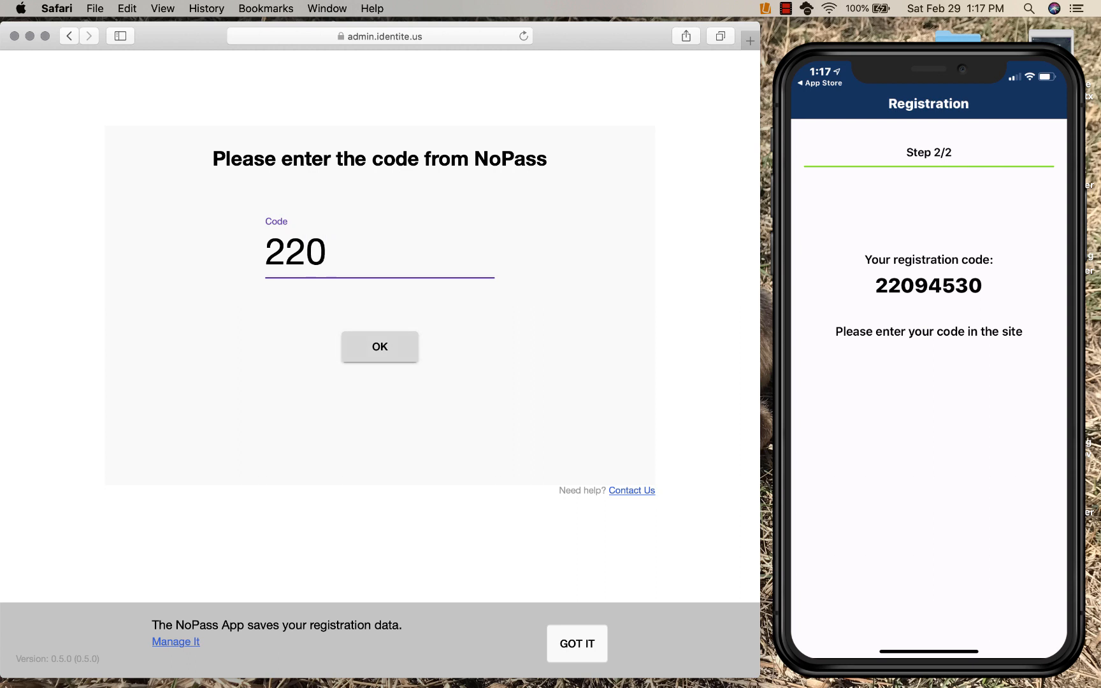
pyautogui.write('94')
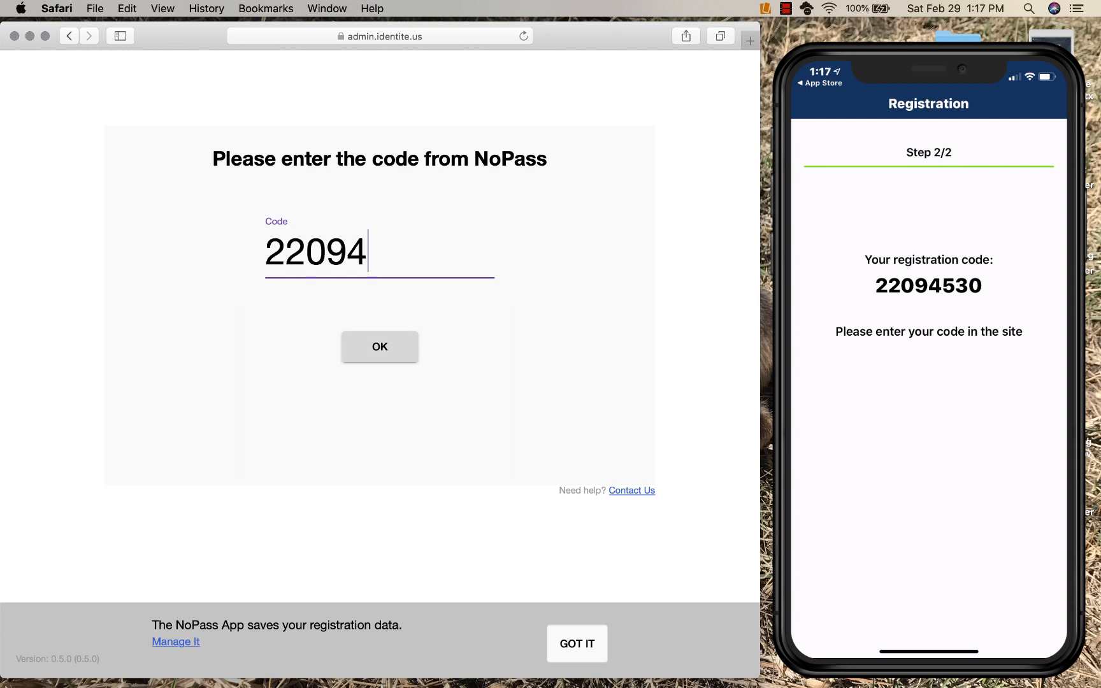
pyautogui.write('53')
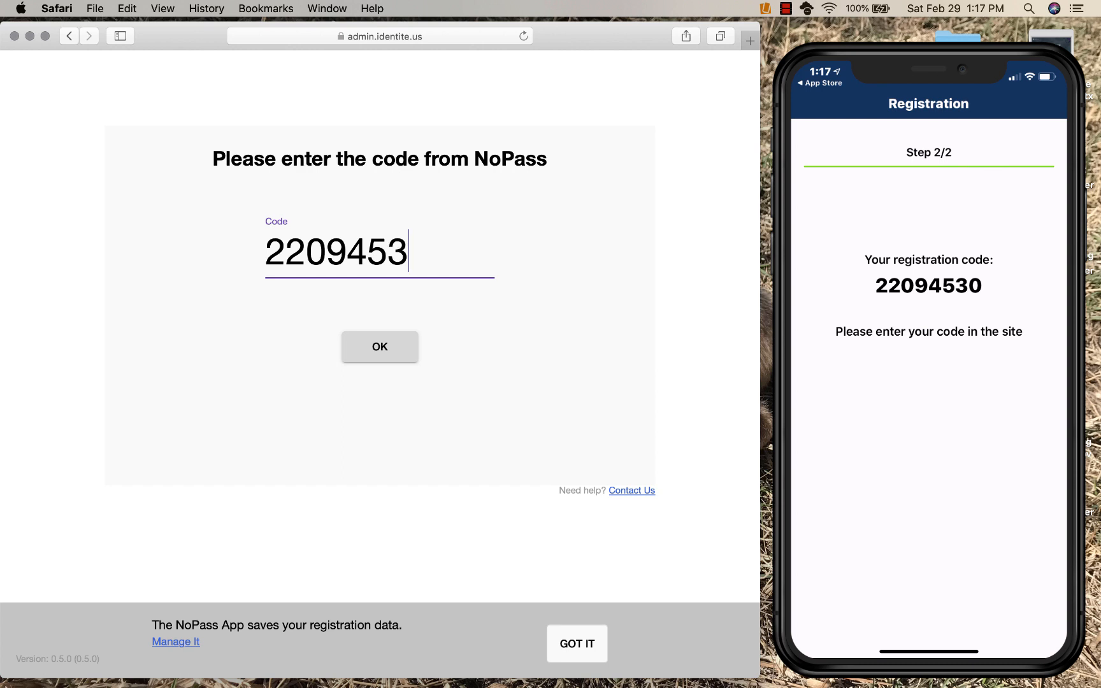
pyautogui.click(379, 346)
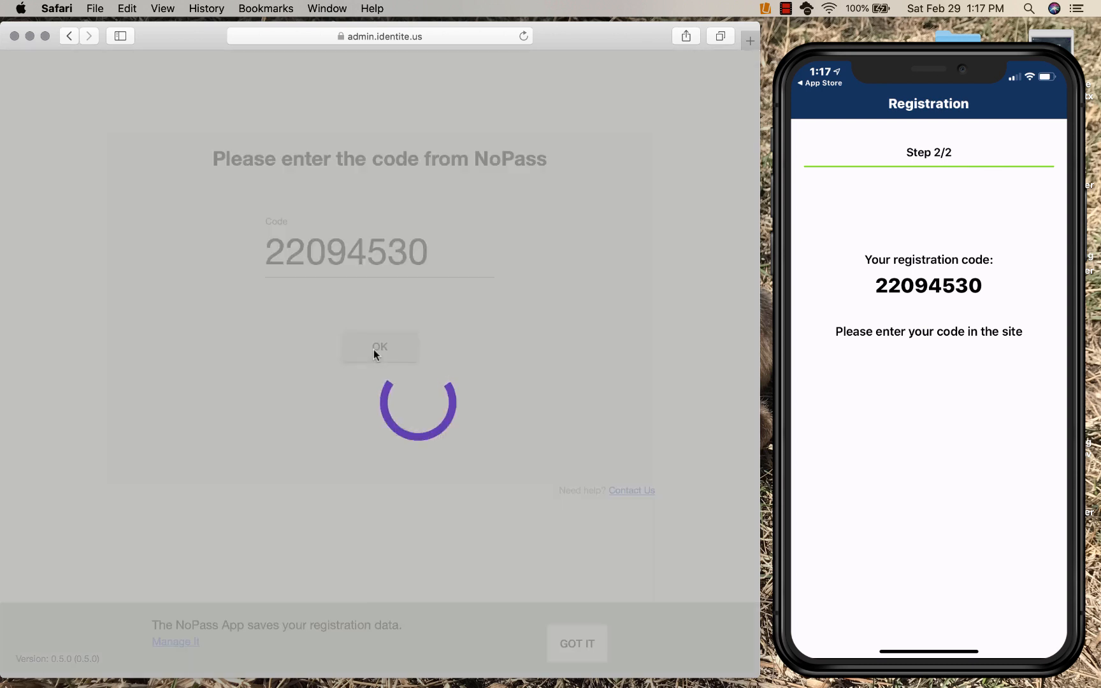
pyautogui.click(379, 346)
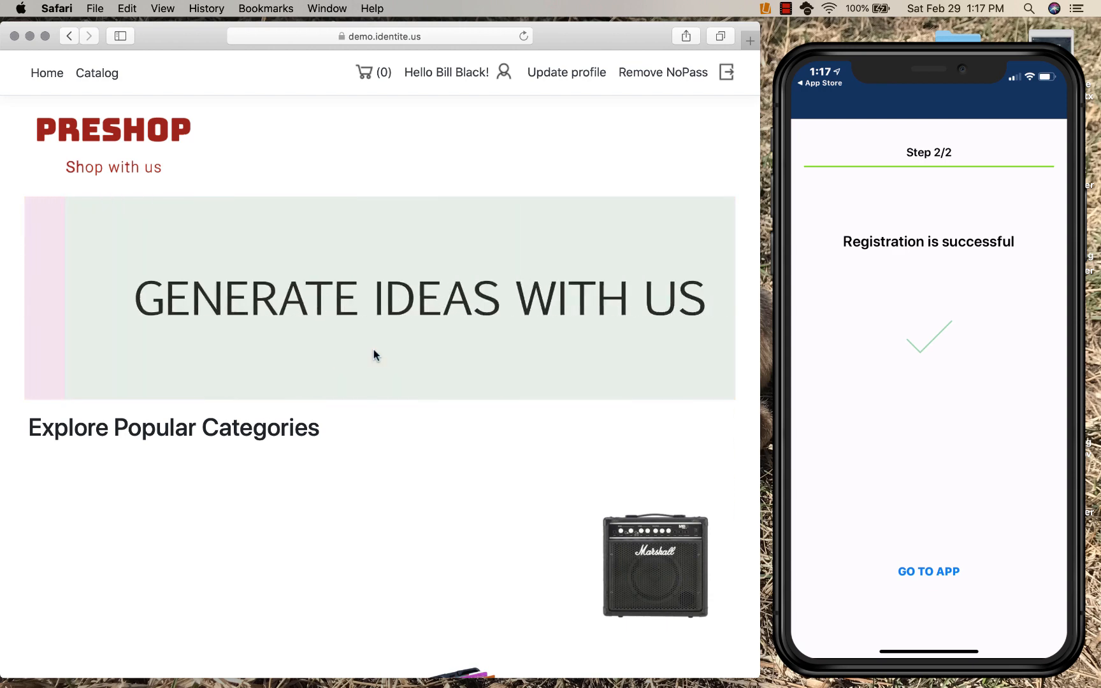
pyautogui.click(927, 571)
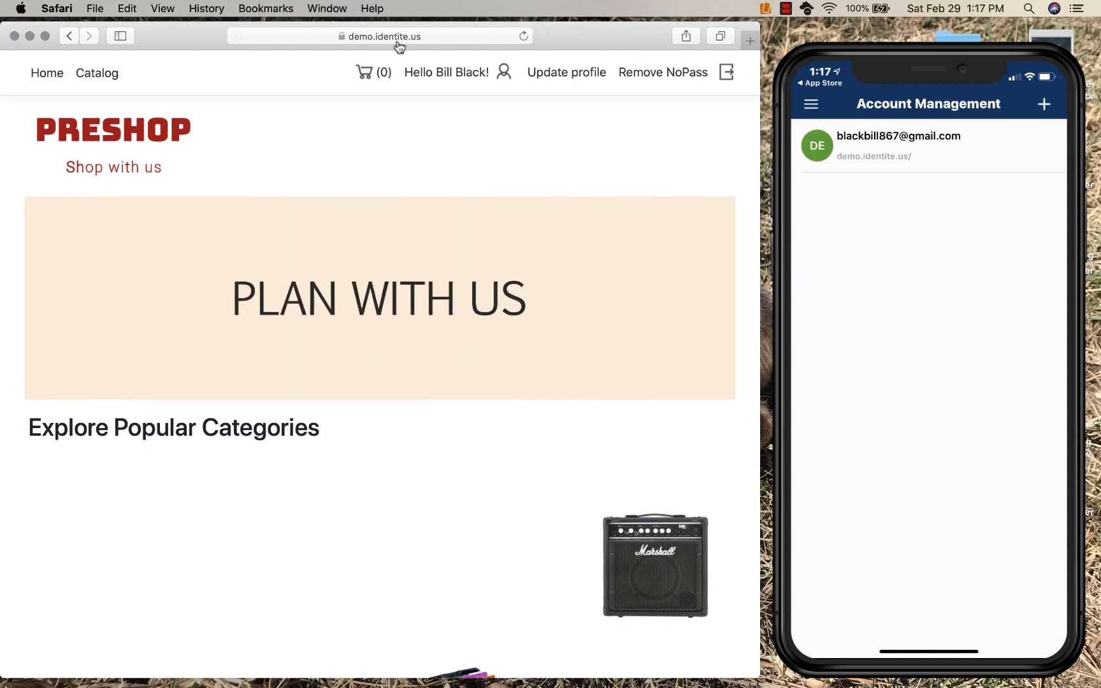
pyautogui.click(565, 72)
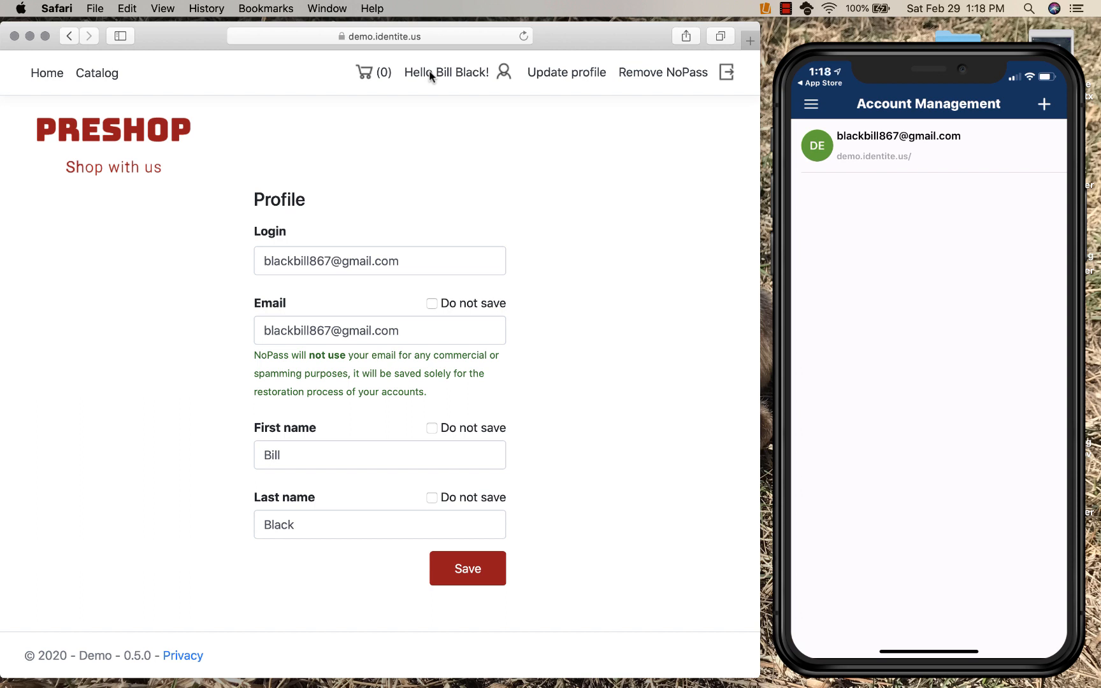
pyautogui.moveTo(441, 494)
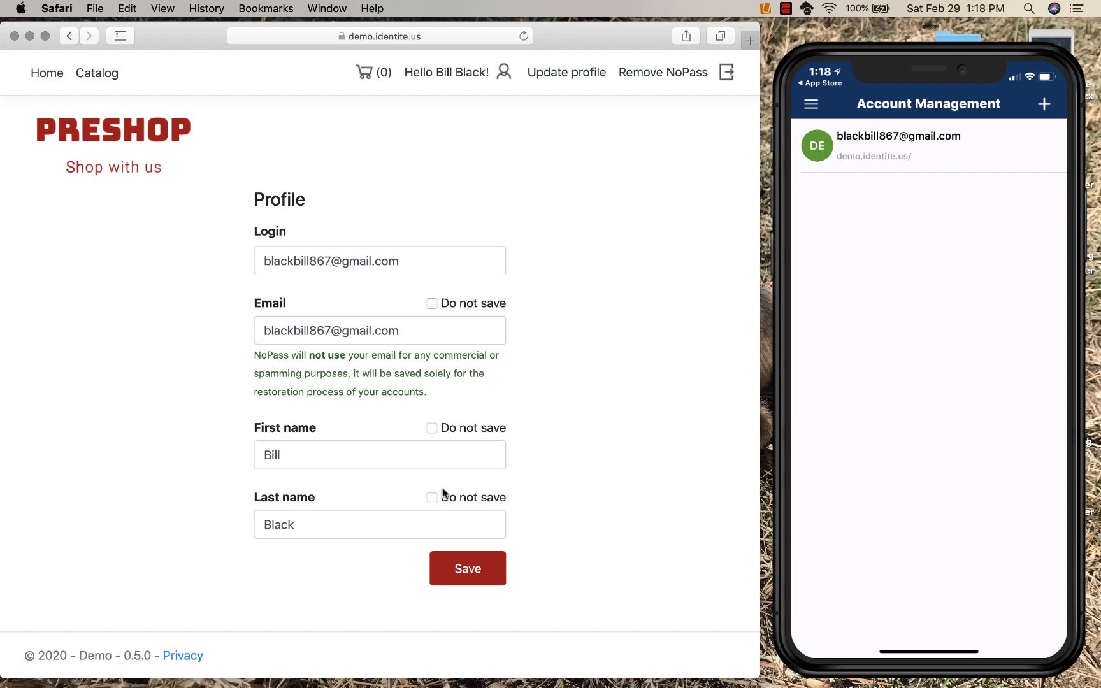
# Step: Mark the last name as 'Do not save' and save the profile
pyautogui.click(431, 497)
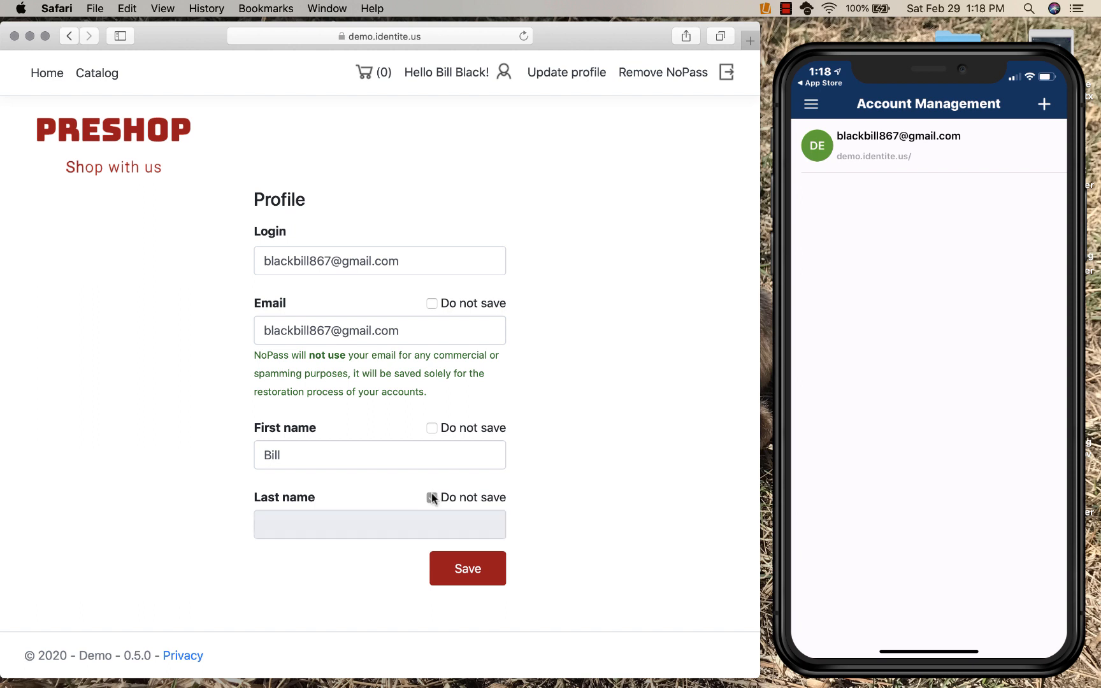
pyautogui.click(432, 497)
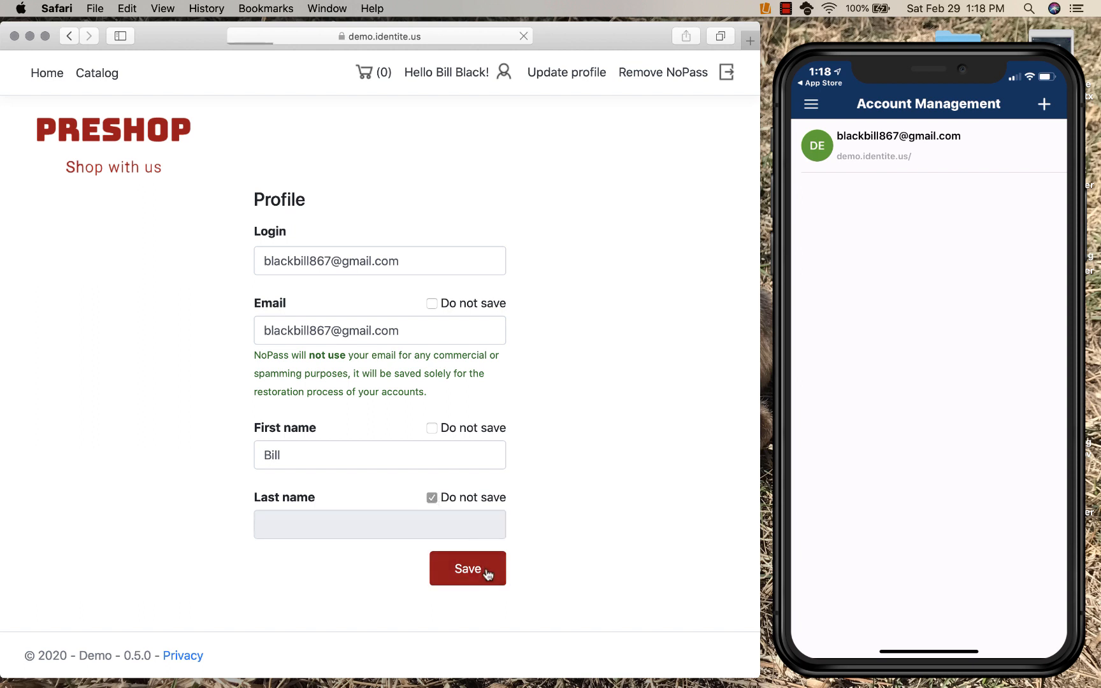
pyautogui.click(467, 568)
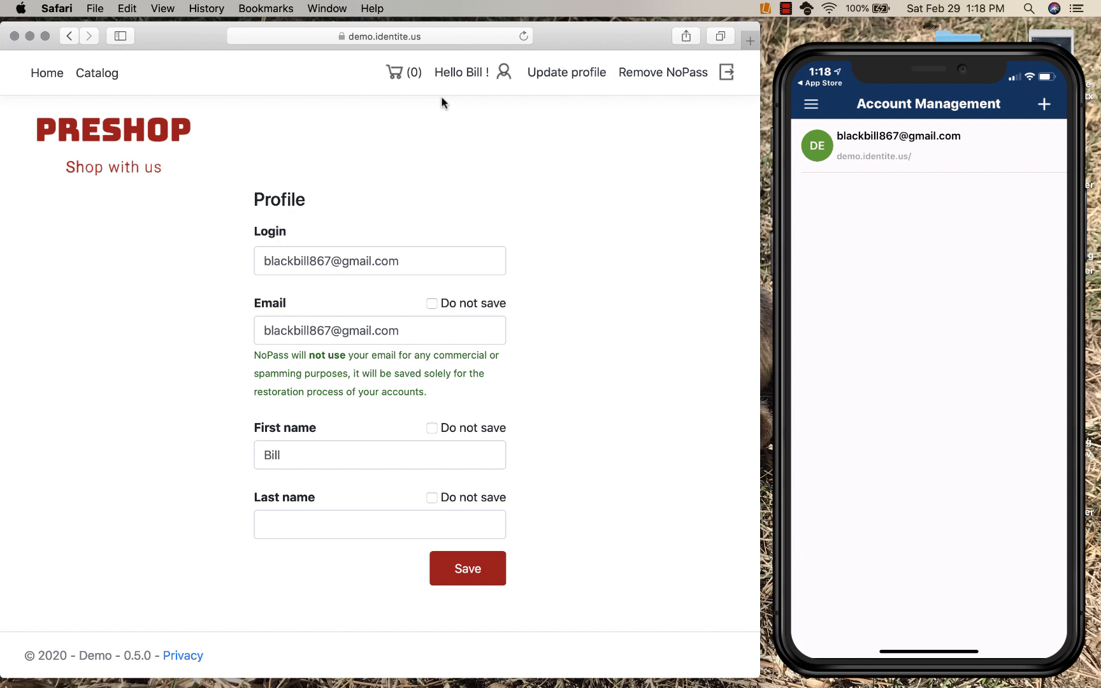
# Step: Change the profile login to bill123 and save the profile
pyautogui.click(379, 261)
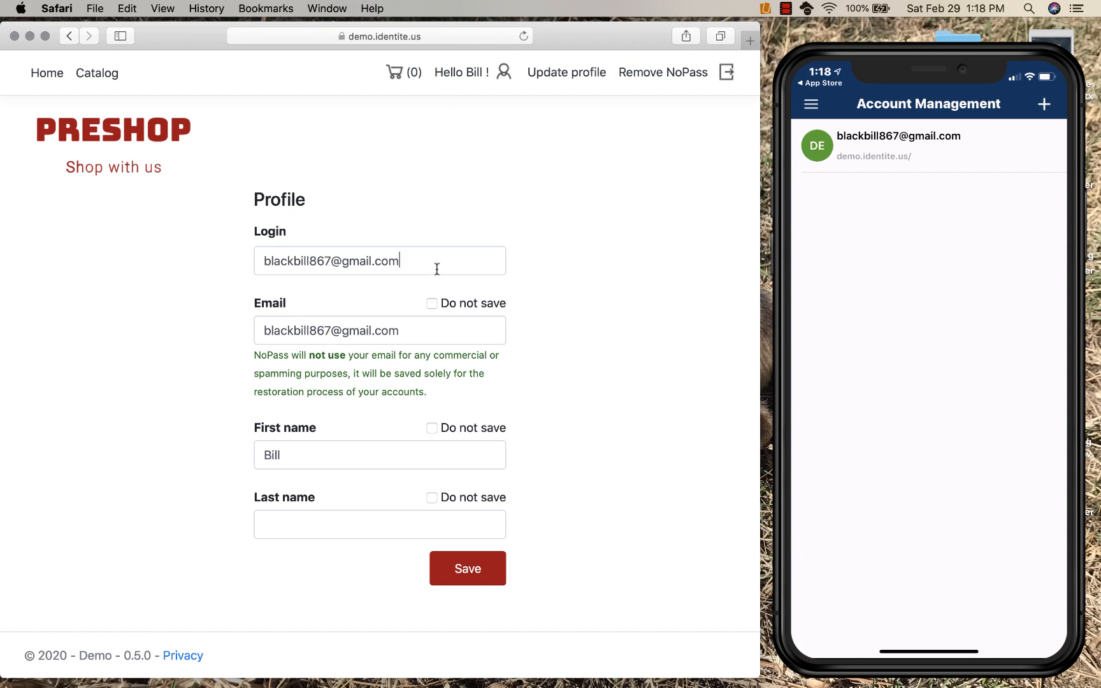
pyautogui.click(379, 261)
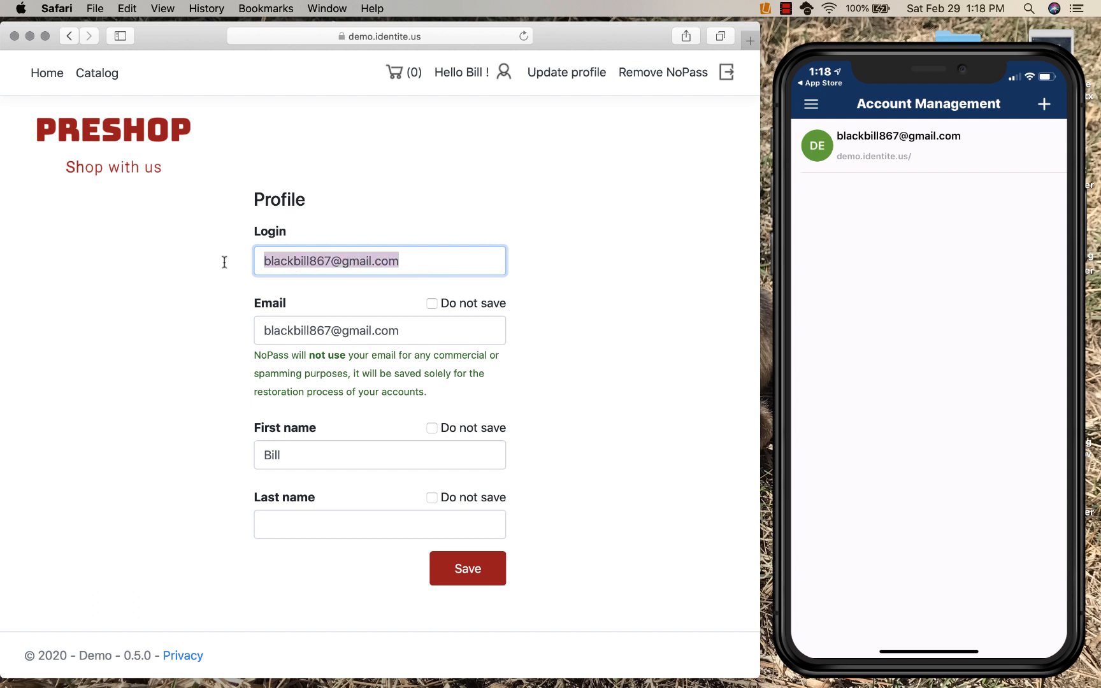
pyautogui.write('bill')
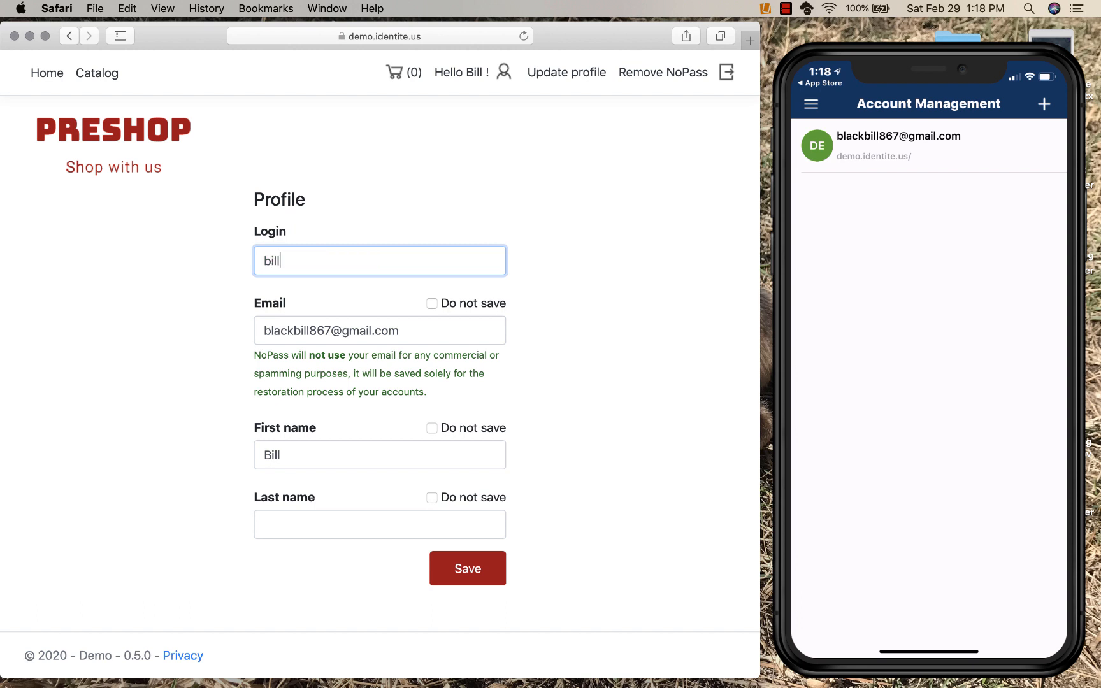
pyautogui.write('123')
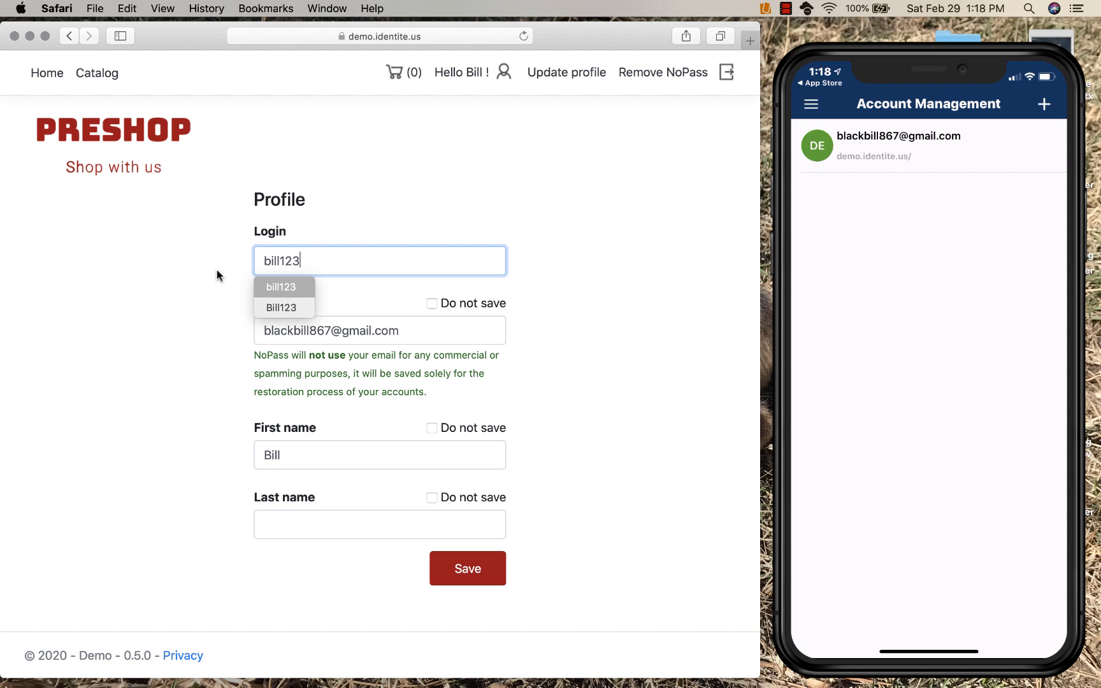
pyautogui.click(466, 568)
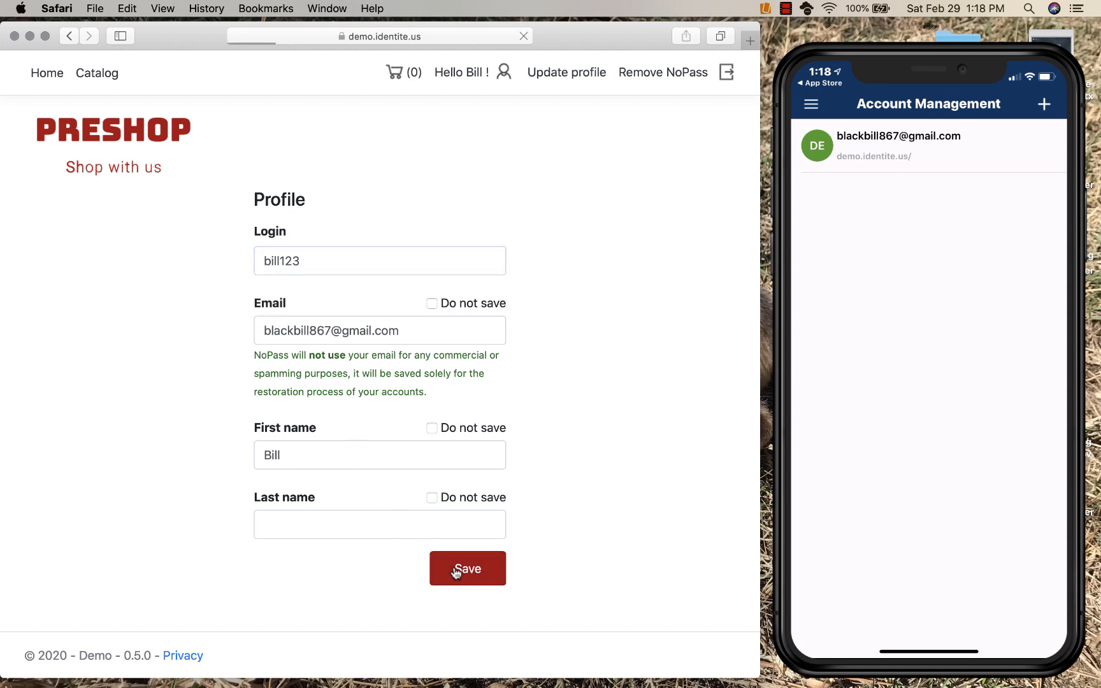
pyautogui.click(467, 568)
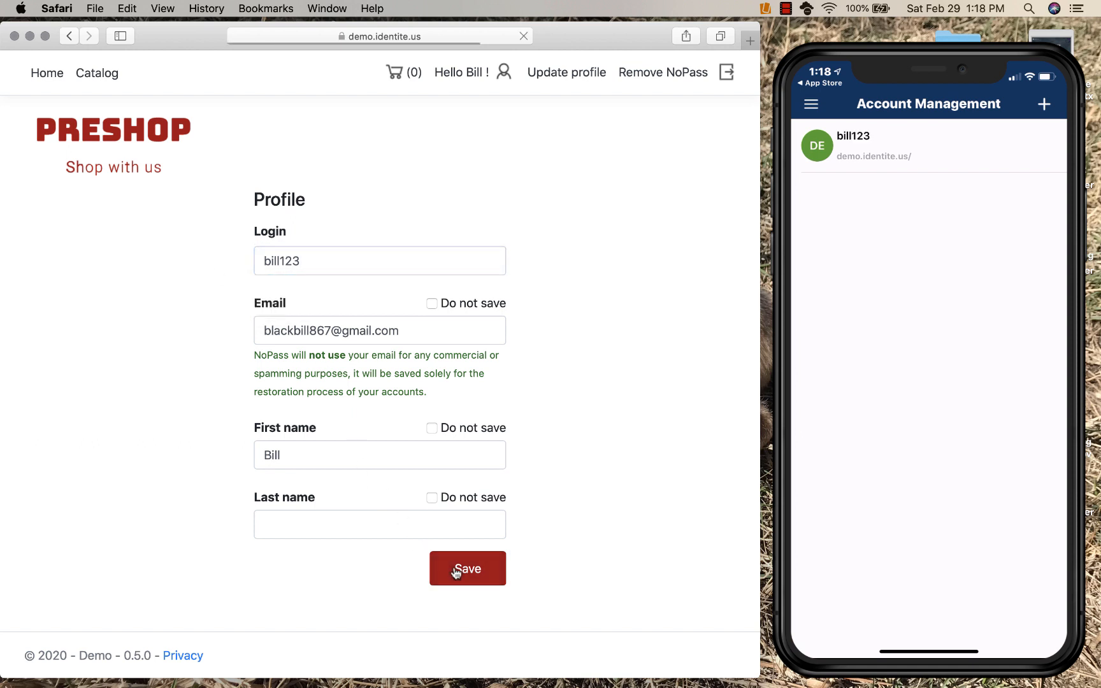
pyautogui.click(467, 568)
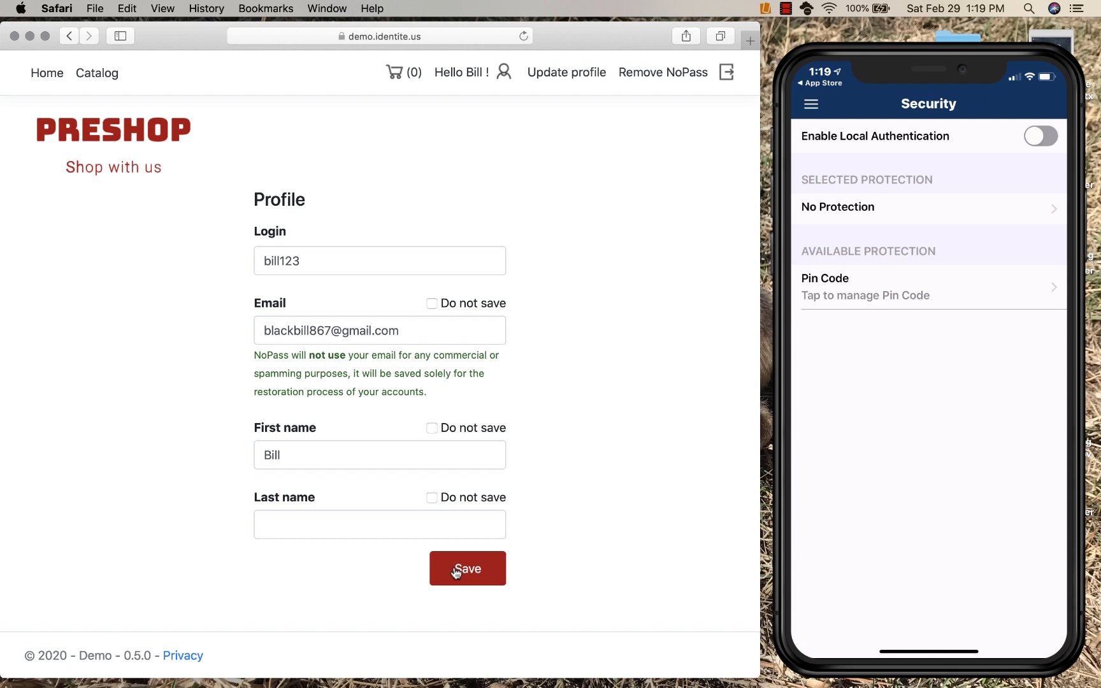
pyautogui.click(811, 104)
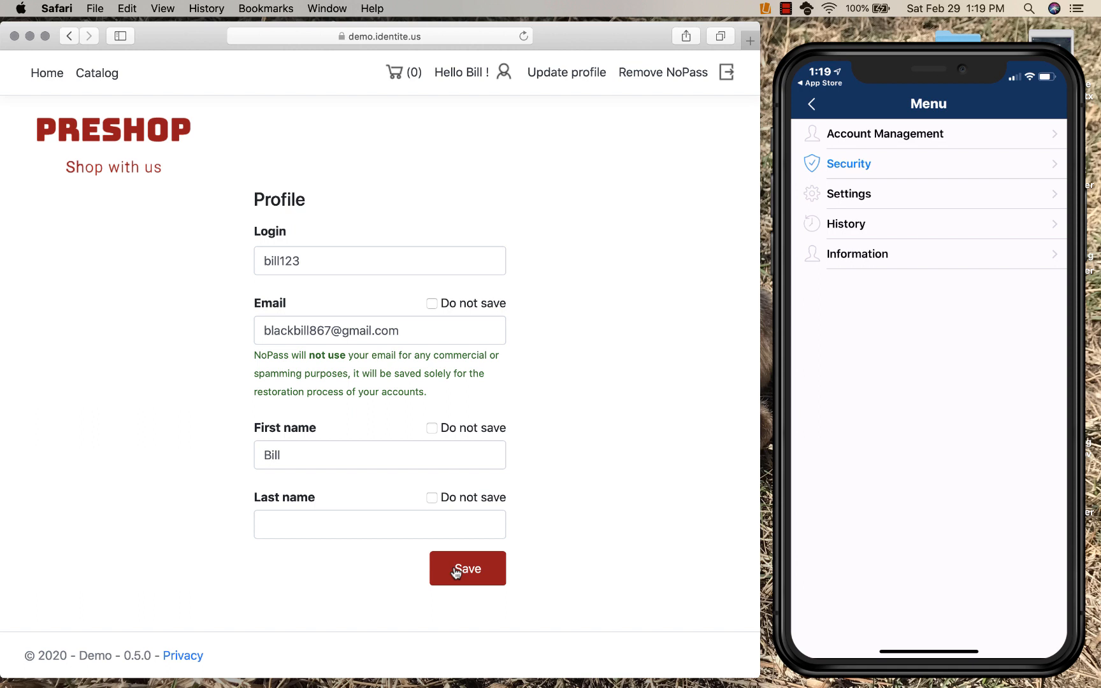
pyautogui.click(885, 133)
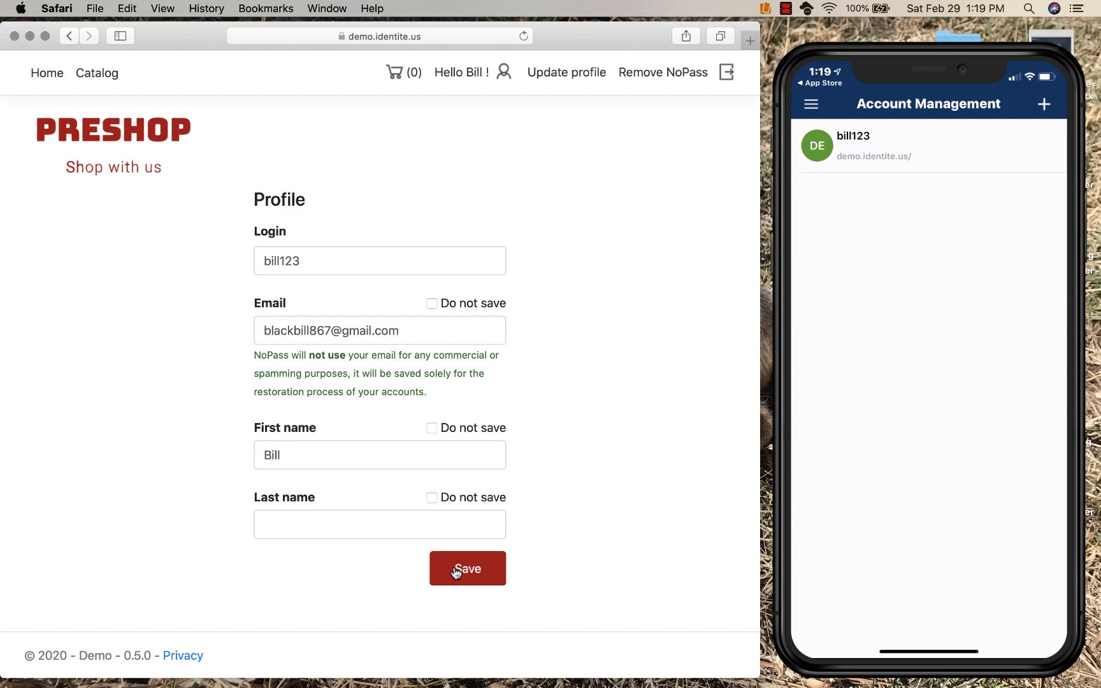
pyautogui.moveTo(593, 232)
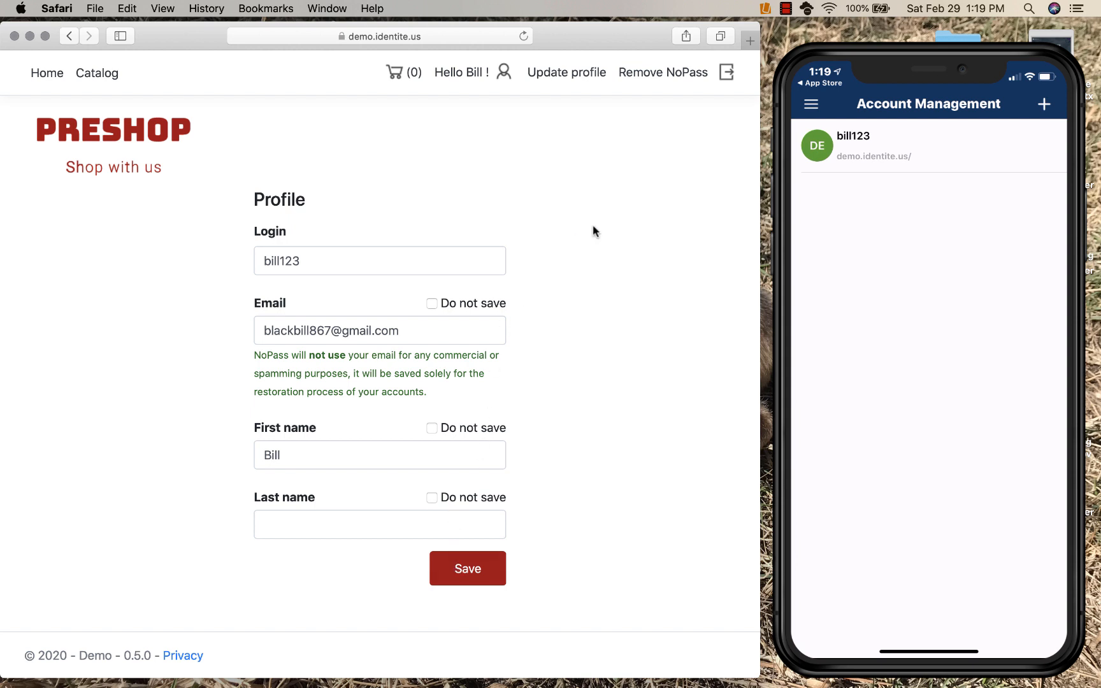
# Step: Log out, reopen the sign-in page, and submit login bill123
pyautogui.click(727, 71)
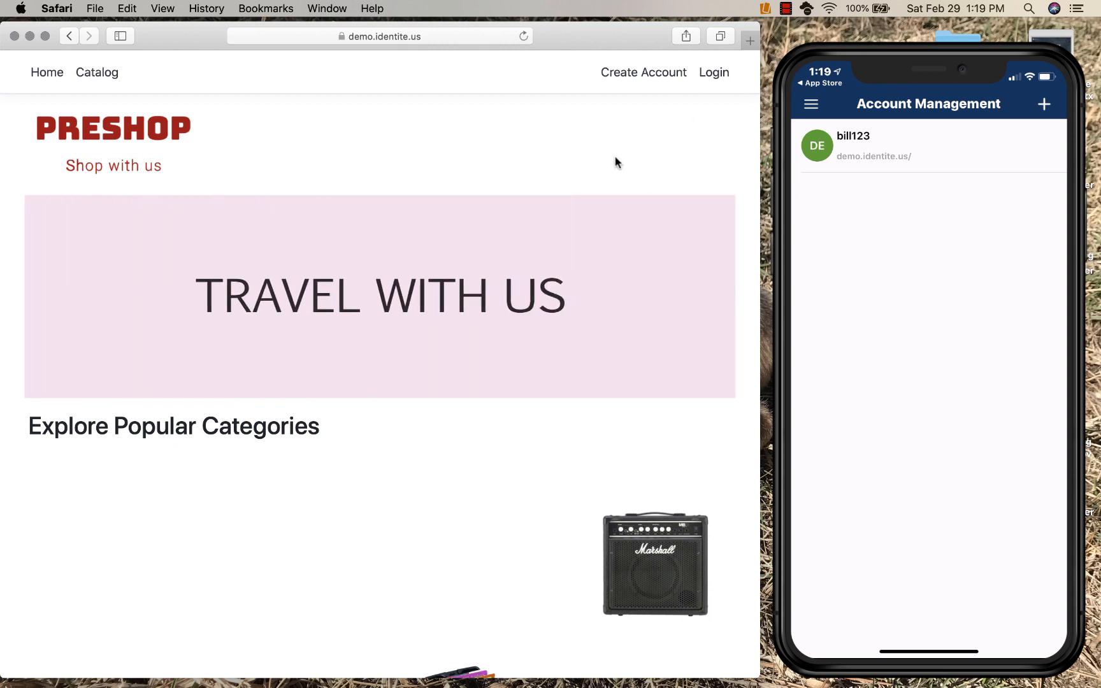
pyautogui.moveTo(626, 151)
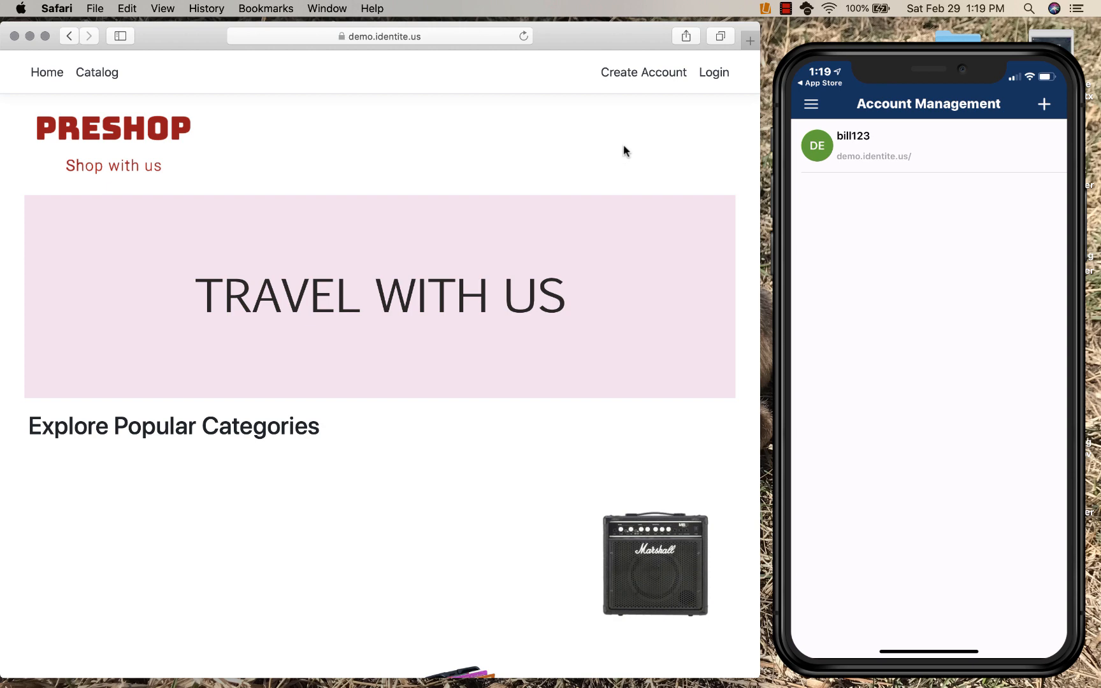
pyautogui.click(712, 72)
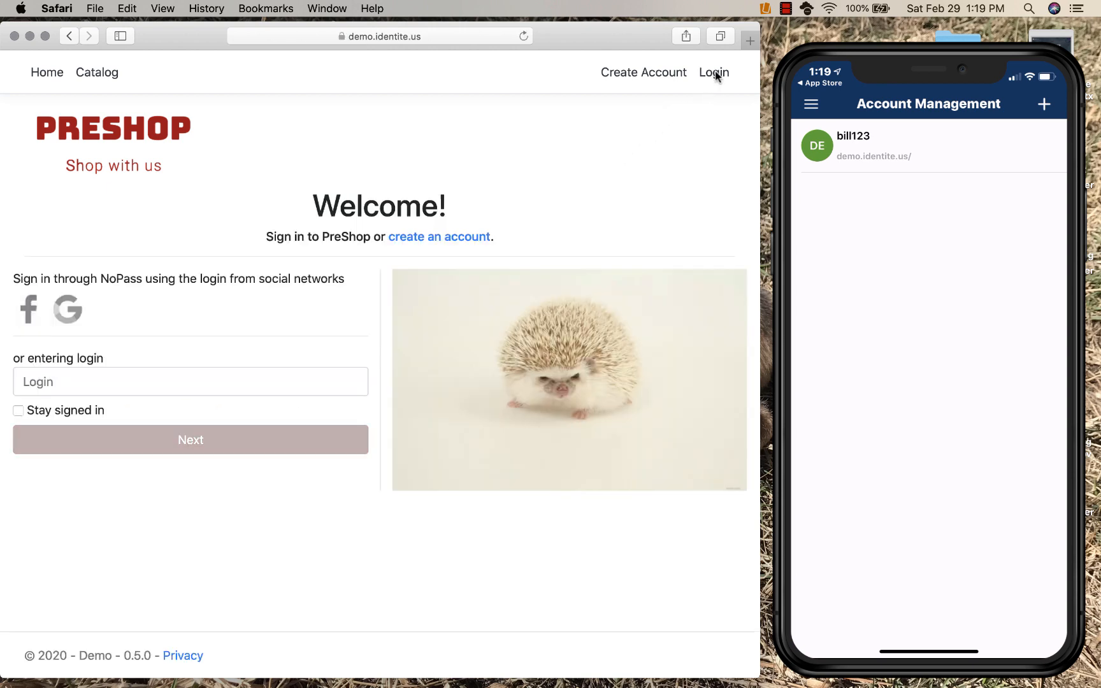
pyautogui.moveTo(632, 112)
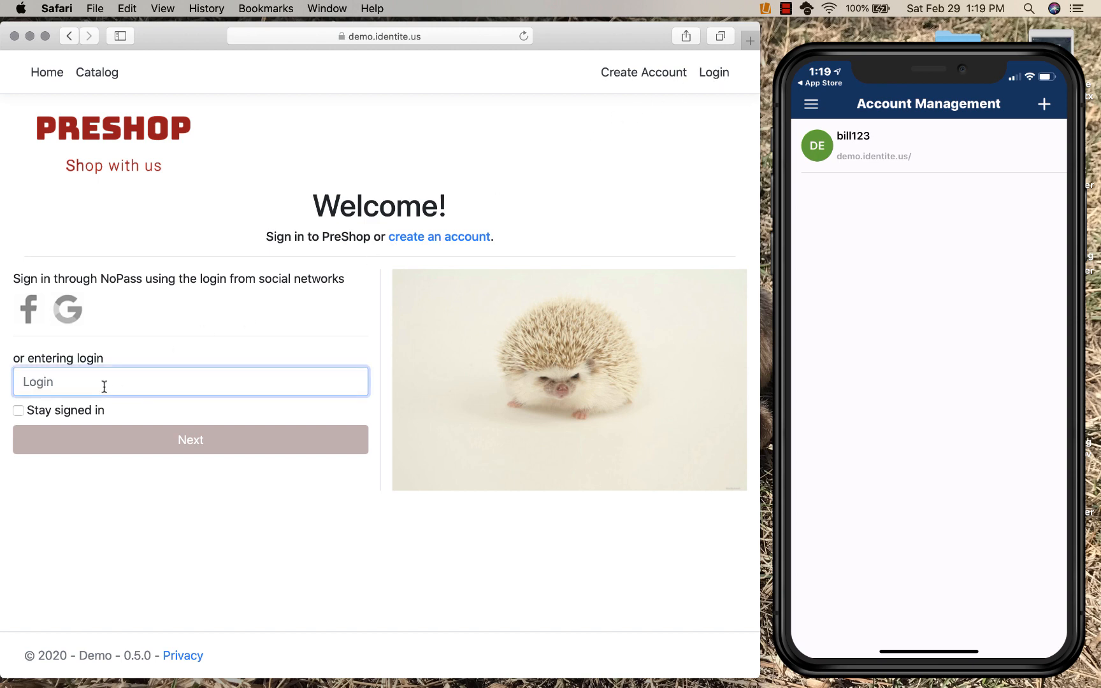
pyautogui.write('b')
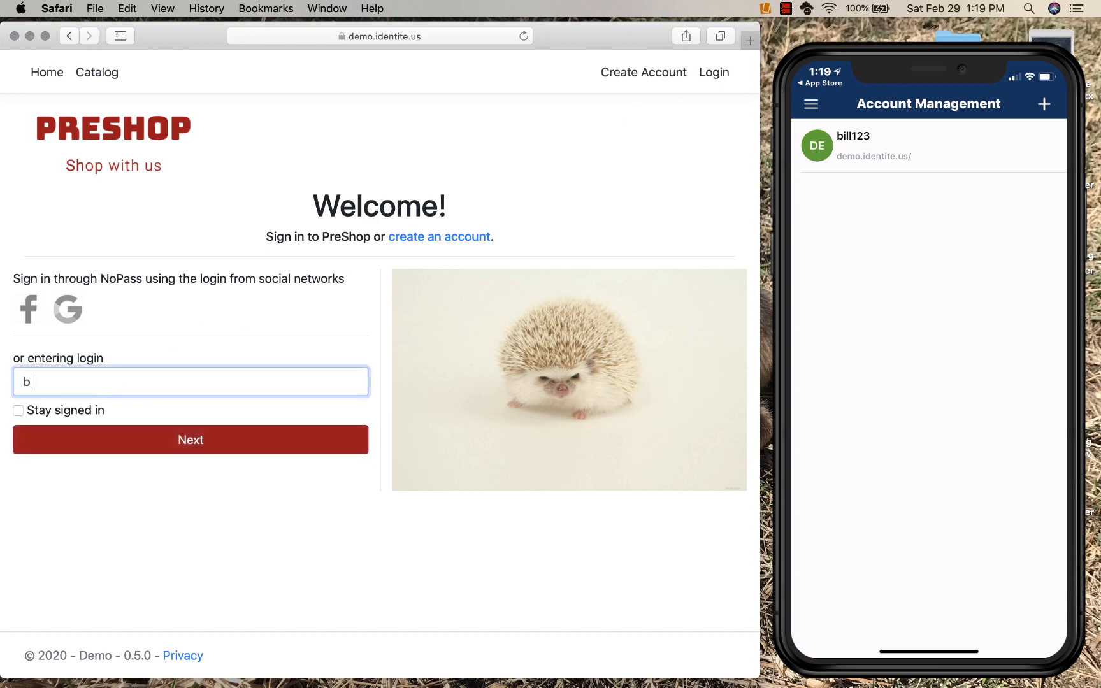
pyautogui.write('ill123')
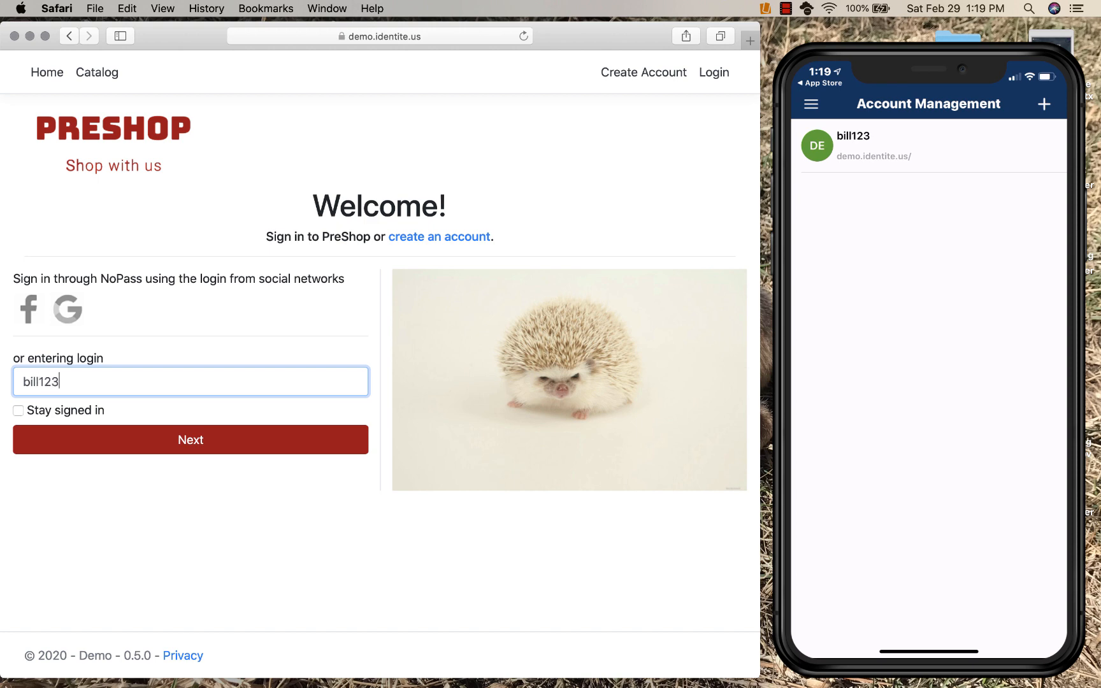
pyautogui.click(190, 439)
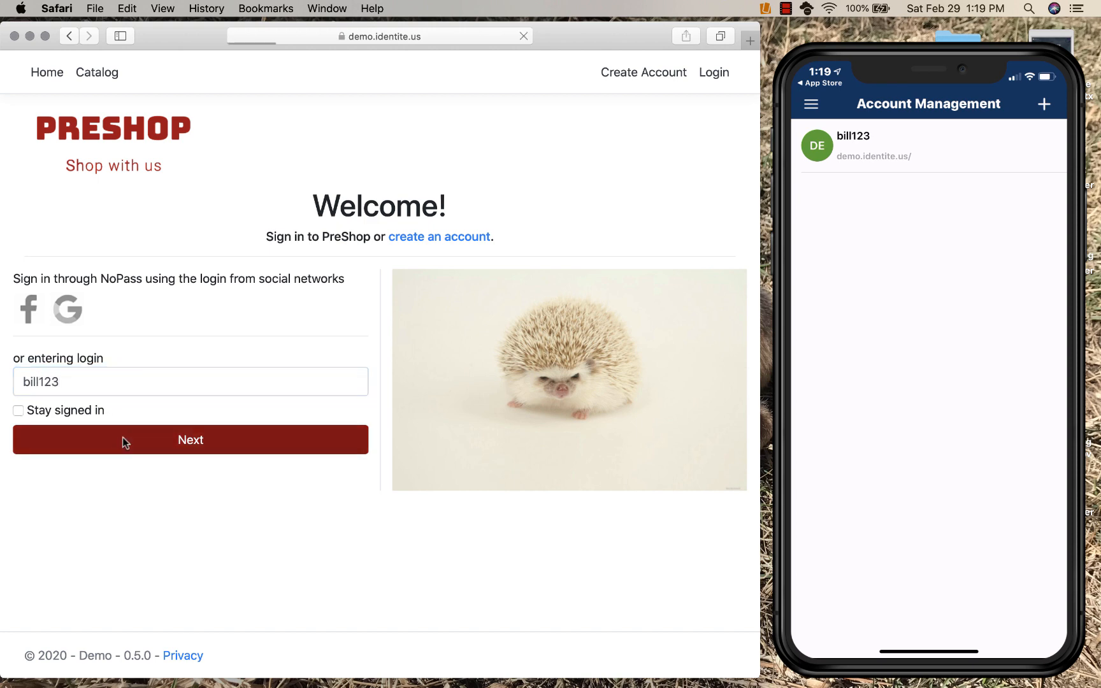
# Step: Proceed to the picture-code check and accept the Face ID approval
pyautogui.click(190, 439)
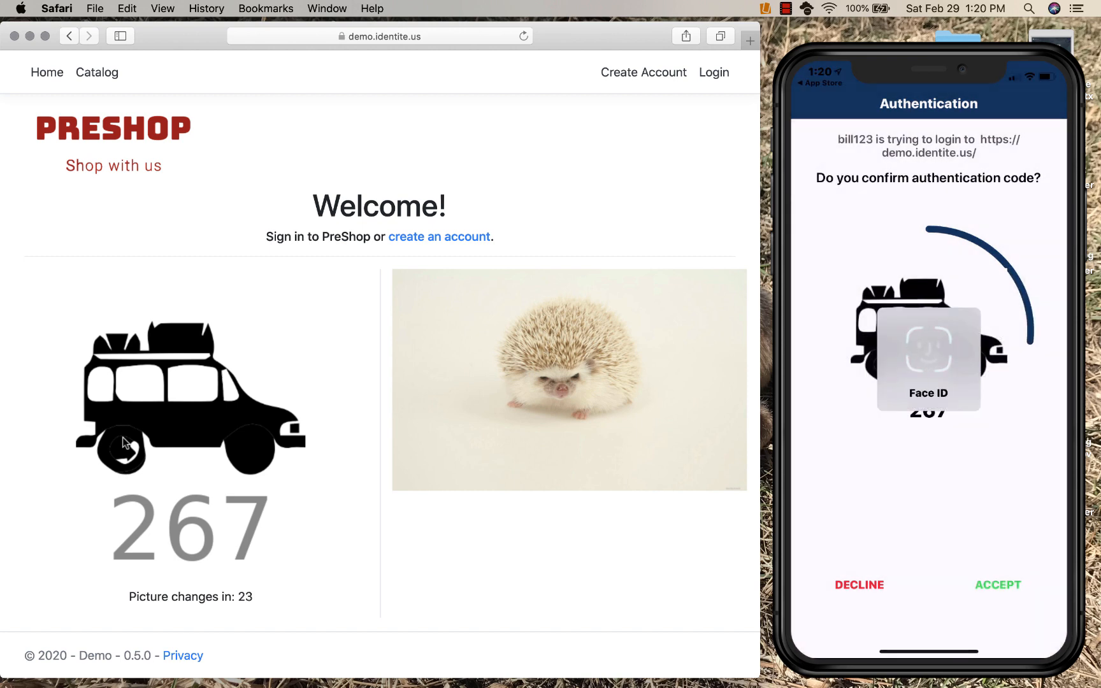
pyautogui.click(997, 585)
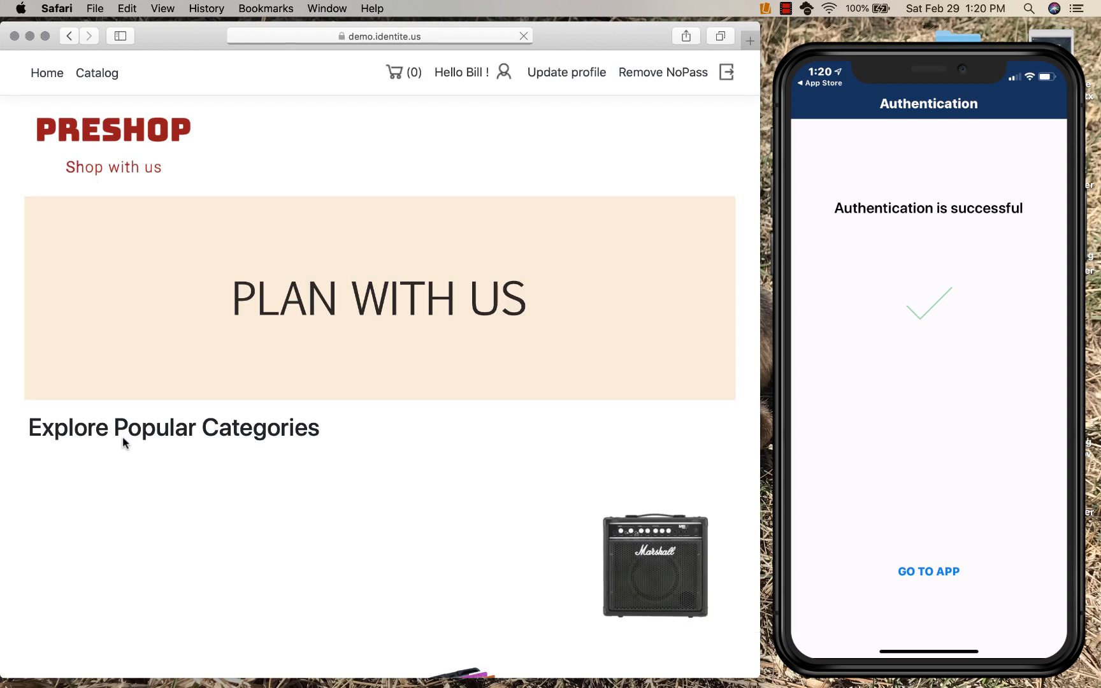
pyautogui.click(522, 36)
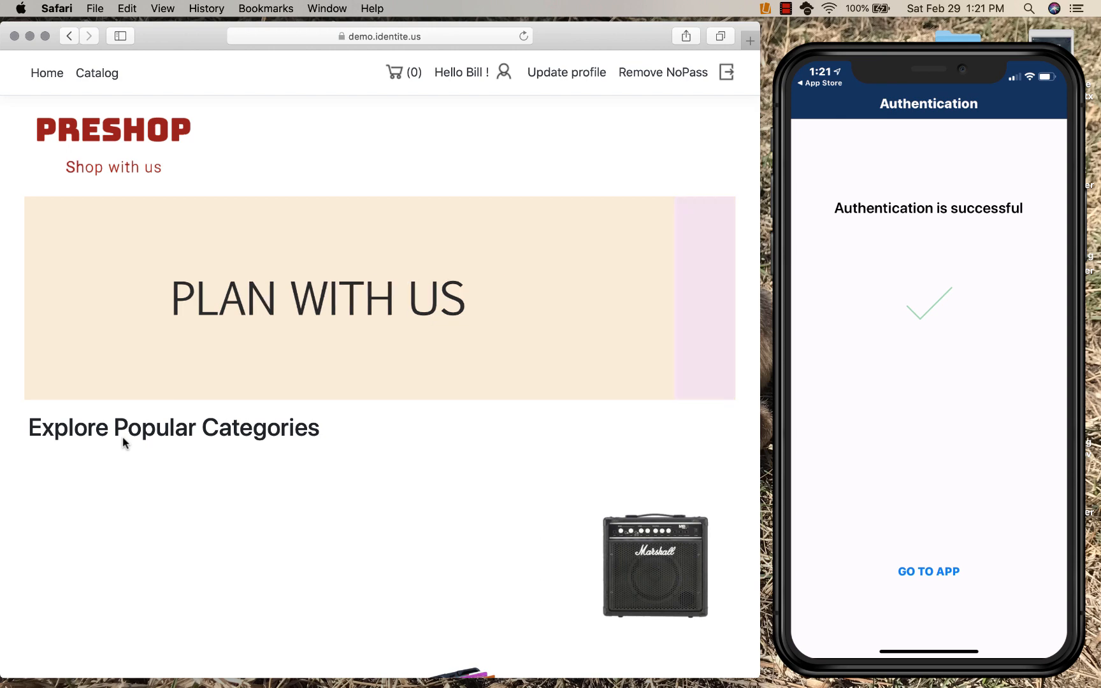
pyautogui.click(927, 571)
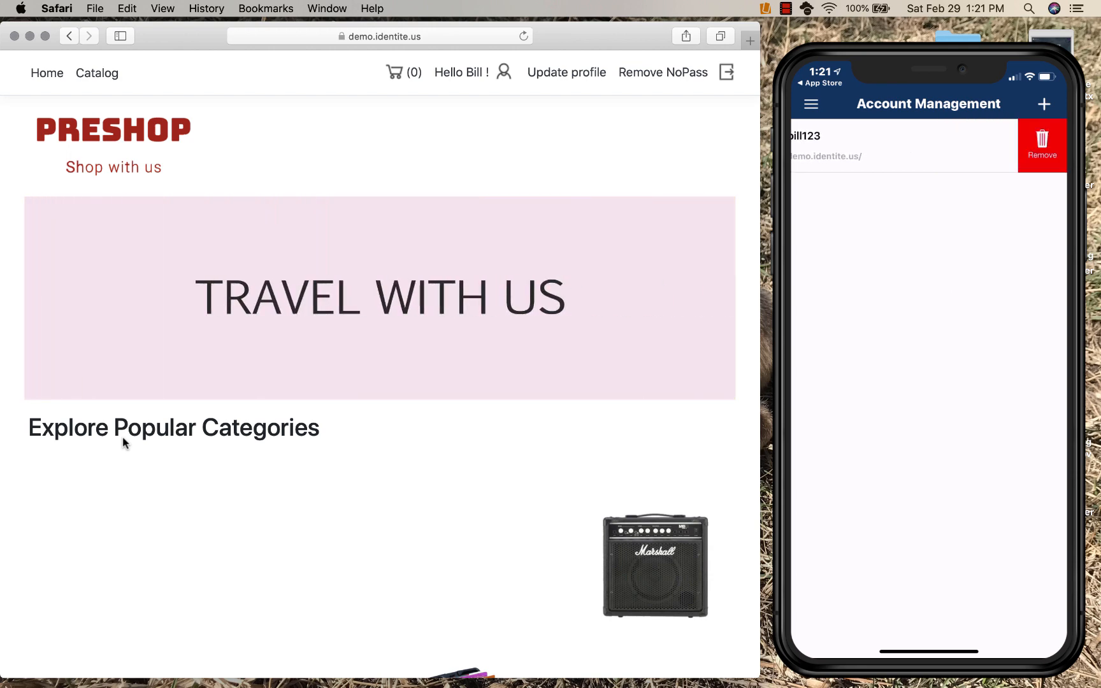
pyautogui.click(1041, 145)
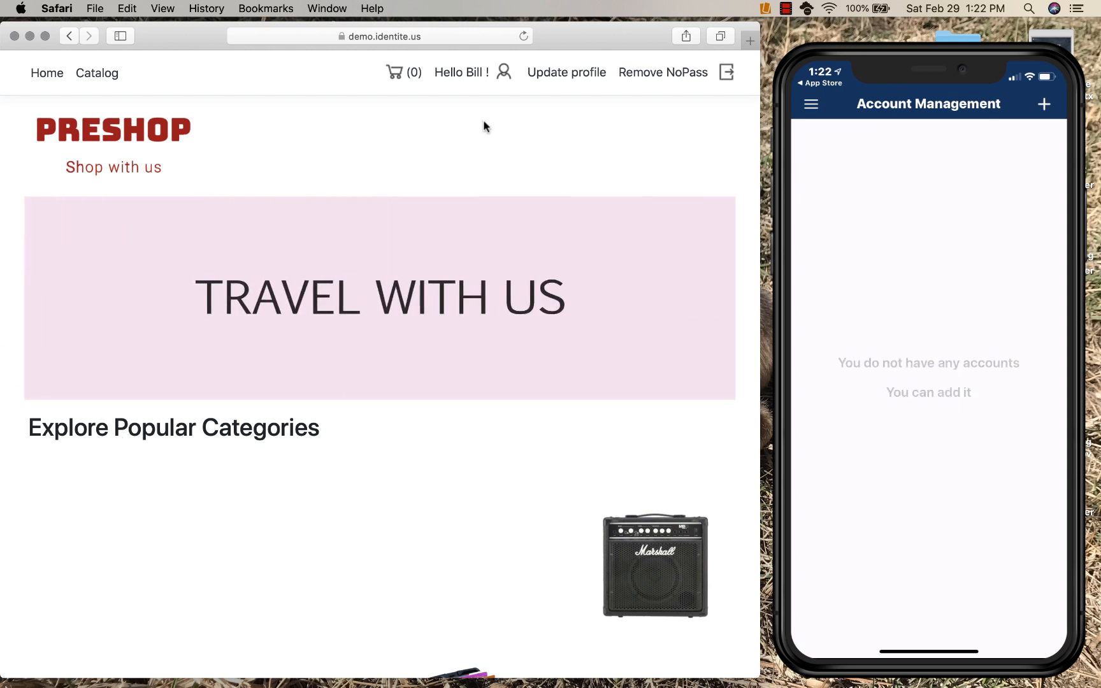
# Step: Log out, retry signing in with the removed login, then return Home
pyautogui.click(727, 71)
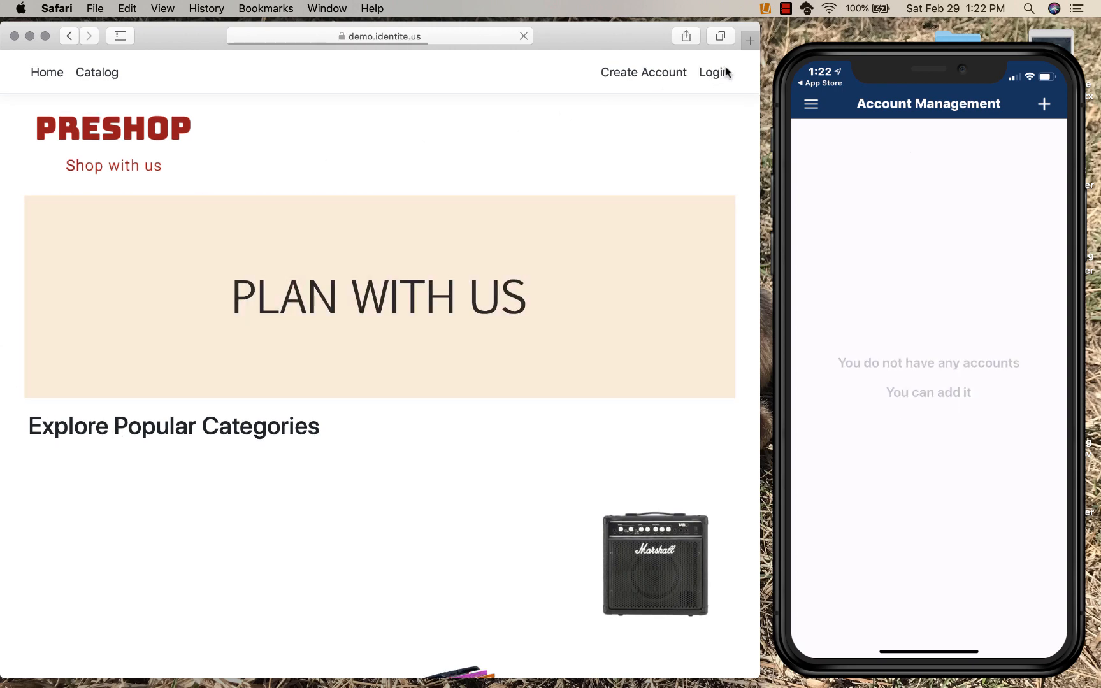
pyautogui.click(713, 73)
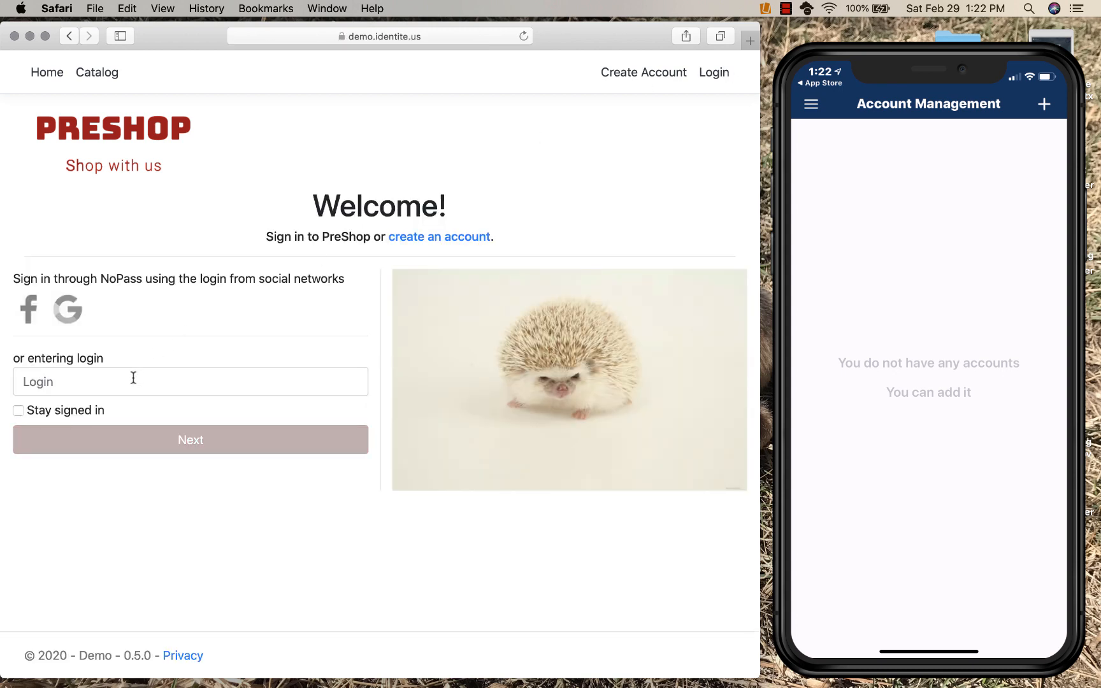
pyautogui.write('bill12')
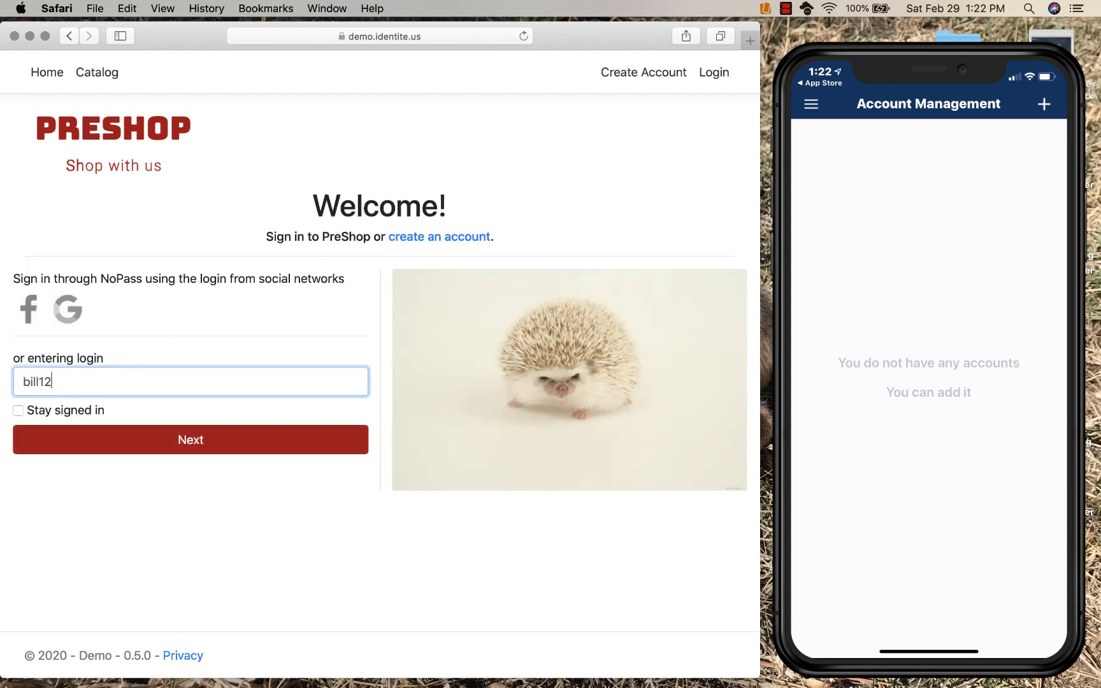
pyautogui.click(190, 439)
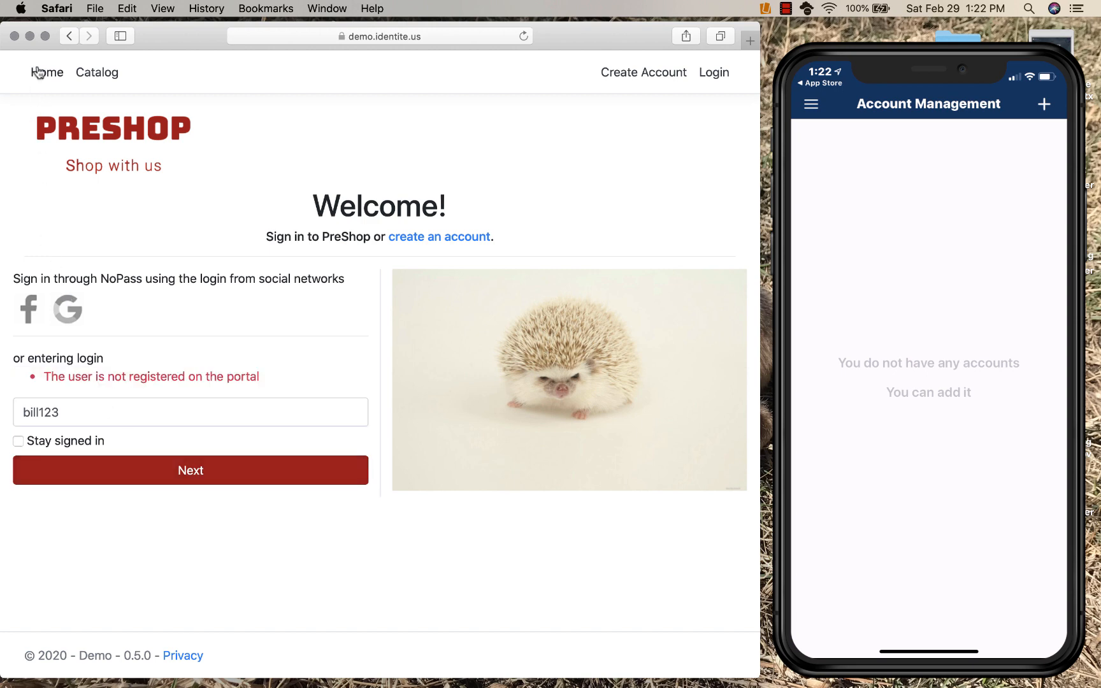
pyautogui.click(47, 72)
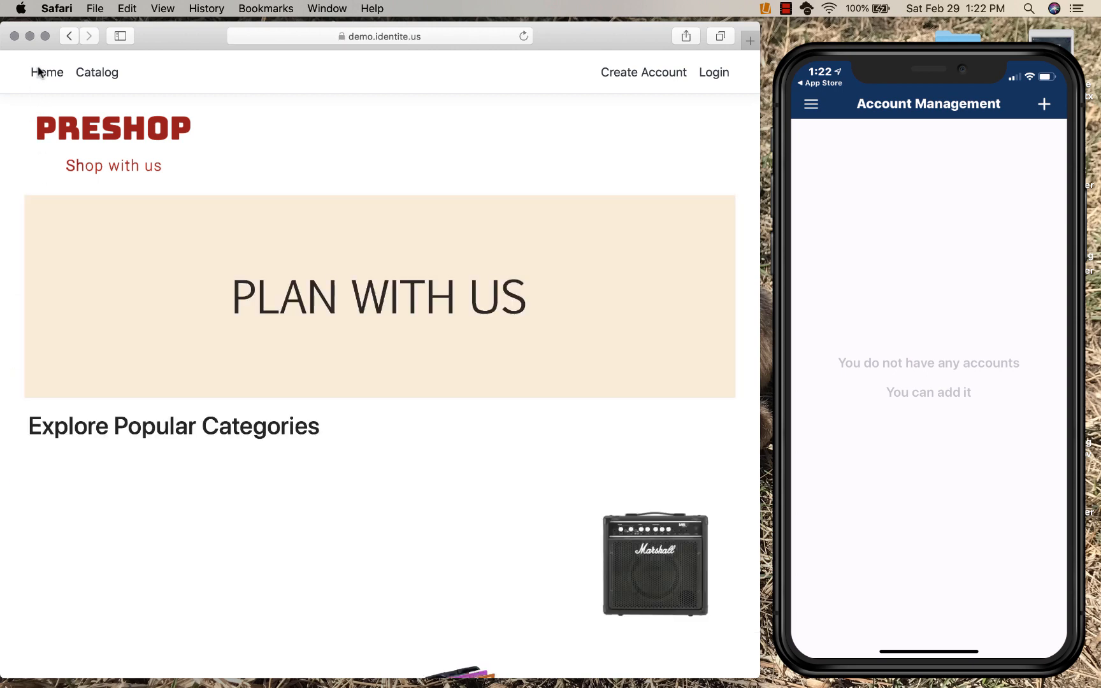